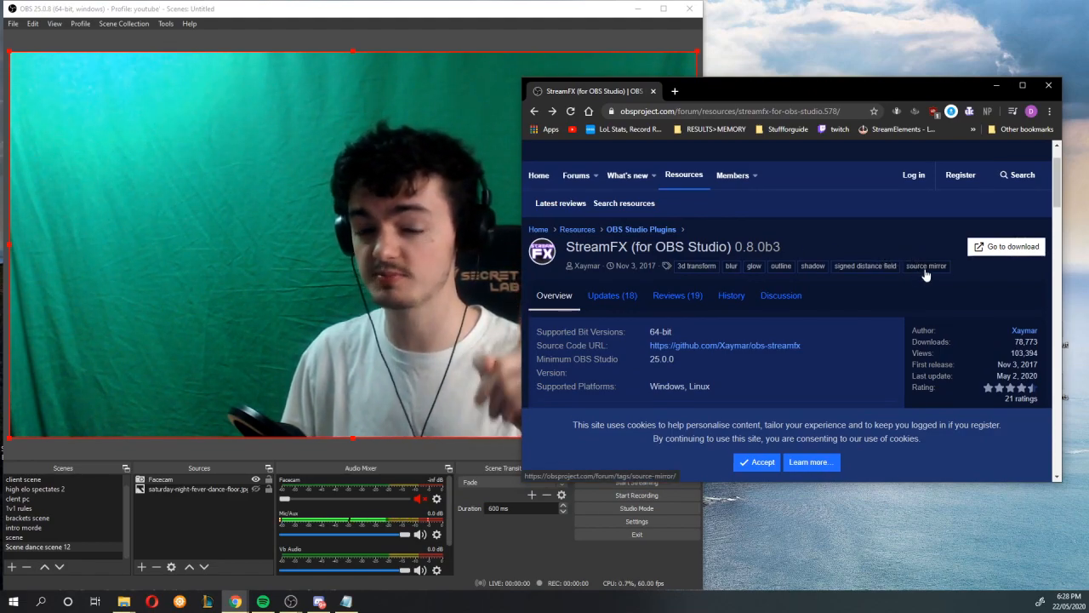
{"action": "mouse_move", "coordinate": [833, 241]}
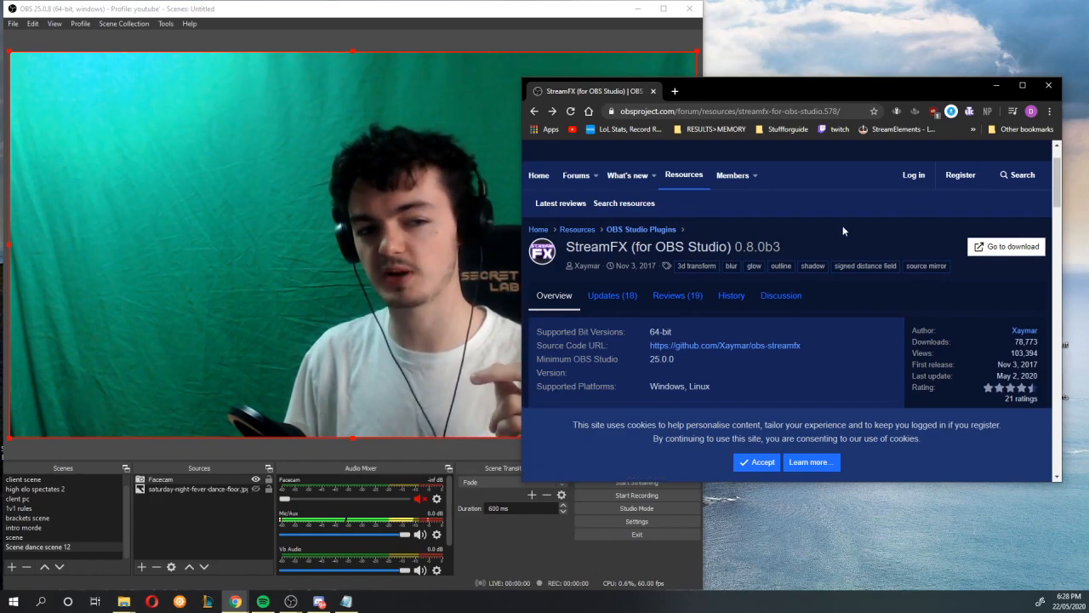
Follow the StreamFX forum download link to the 0.8.0 Beta 3 GitHub release page.
{"action": "scroll", "scroll_direction": "down", "scroll_amount": 3}
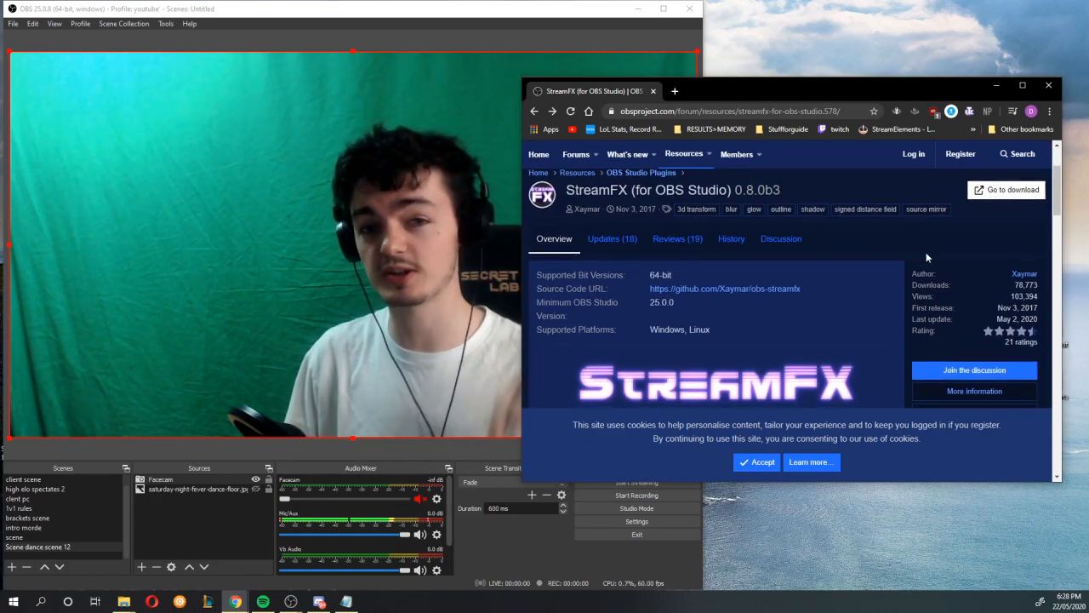
{"action": "mouse_move", "coordinate": [926, 210]}
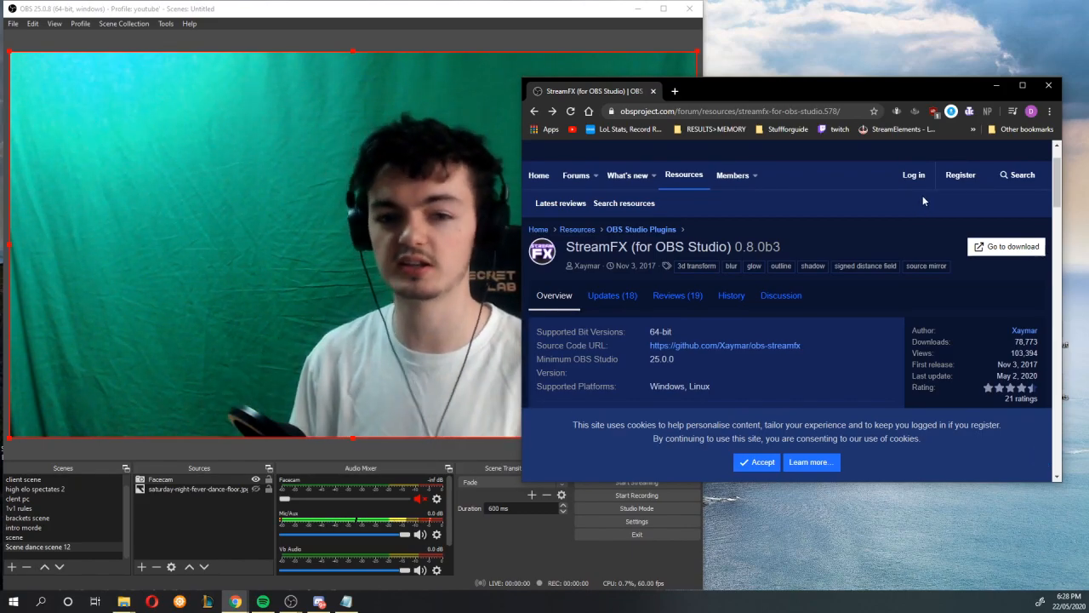
{"action": "left_click", "coordinate": [1007, 247]}
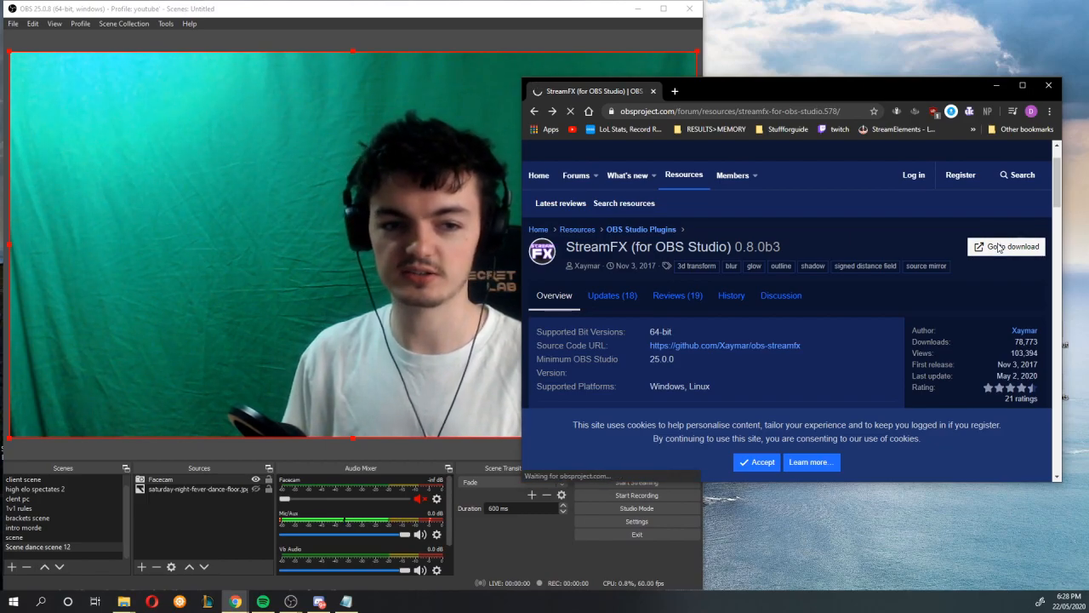
{"action": "left_click", "coordinate": [1006, 245]}
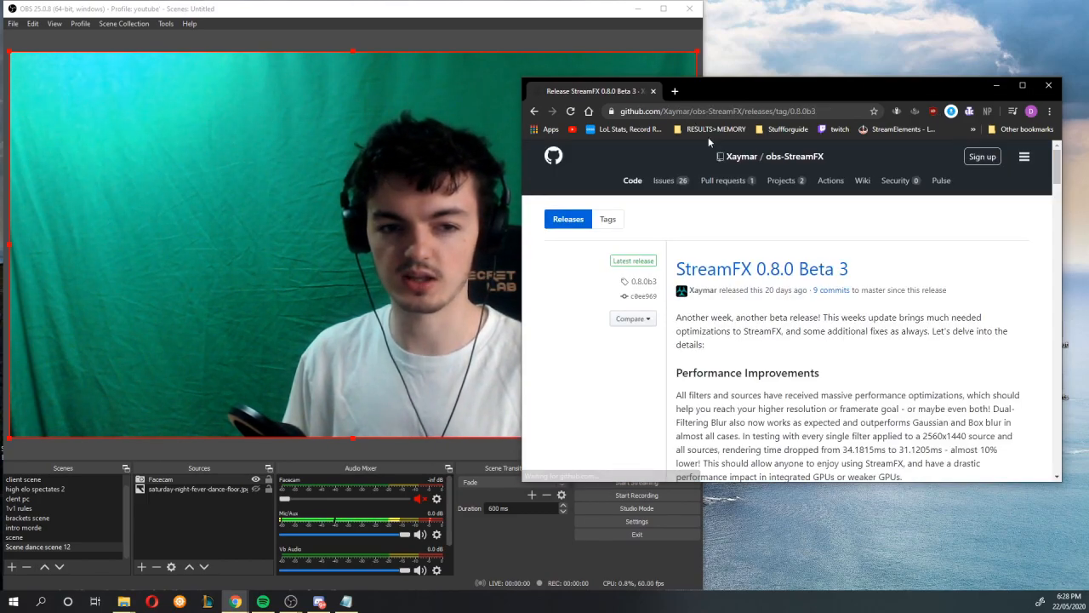
{"action": "scroll", "scroll_direction": "down", "scroll_amount": 3}
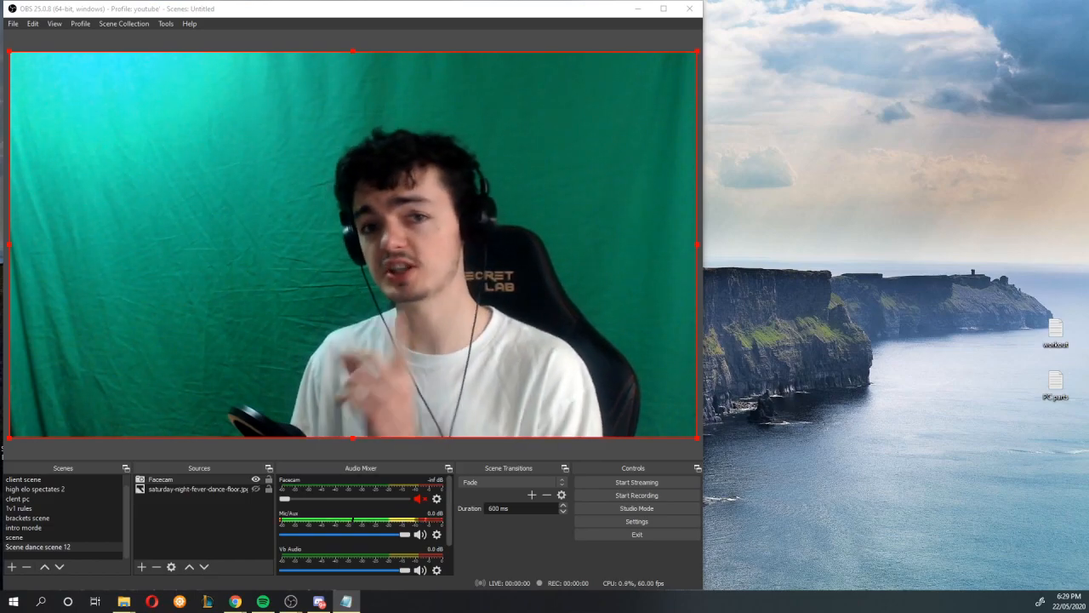
Add a Chroma Key filter to Facecam with custom key colour green #04ff00.
{"action": "left_click", "coordinate": [160, 479]}
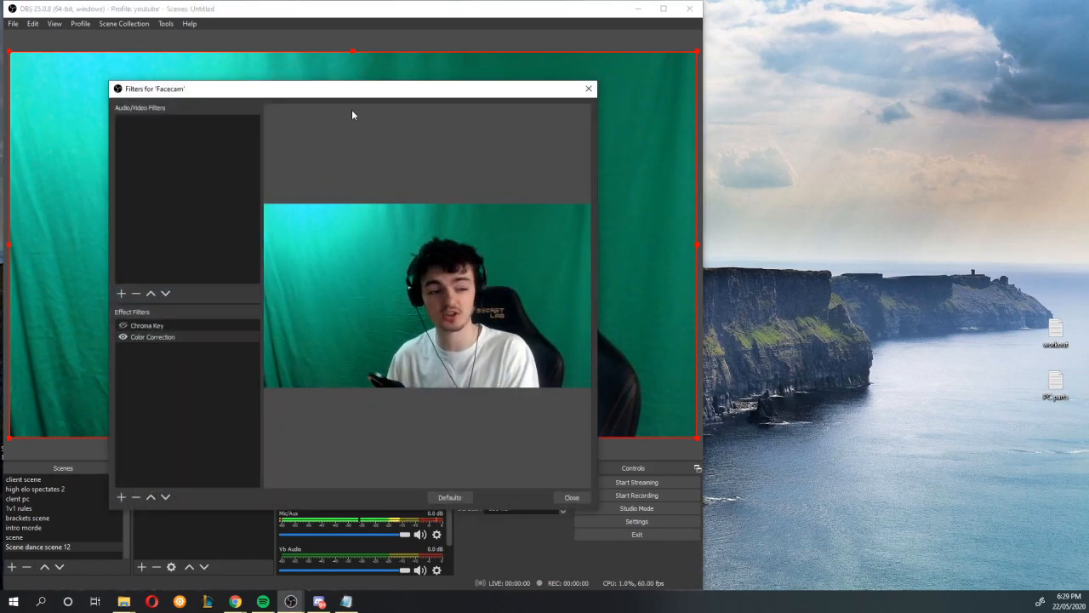
{"action": "left_click", "coordinate": [202, 363]}
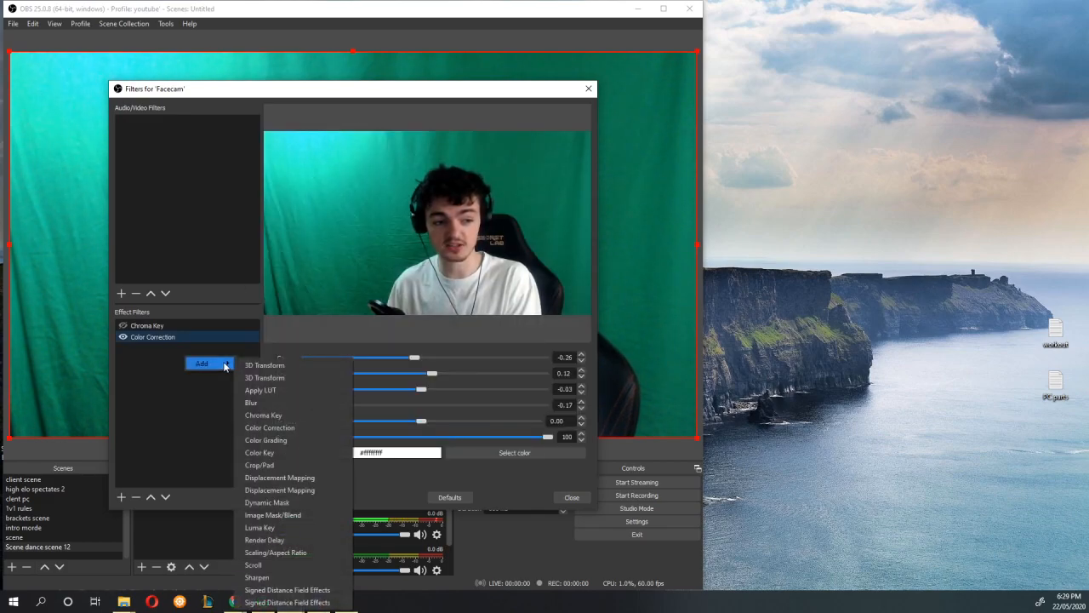
{"action": "mouse_move", "coordinate": [262, 415]}
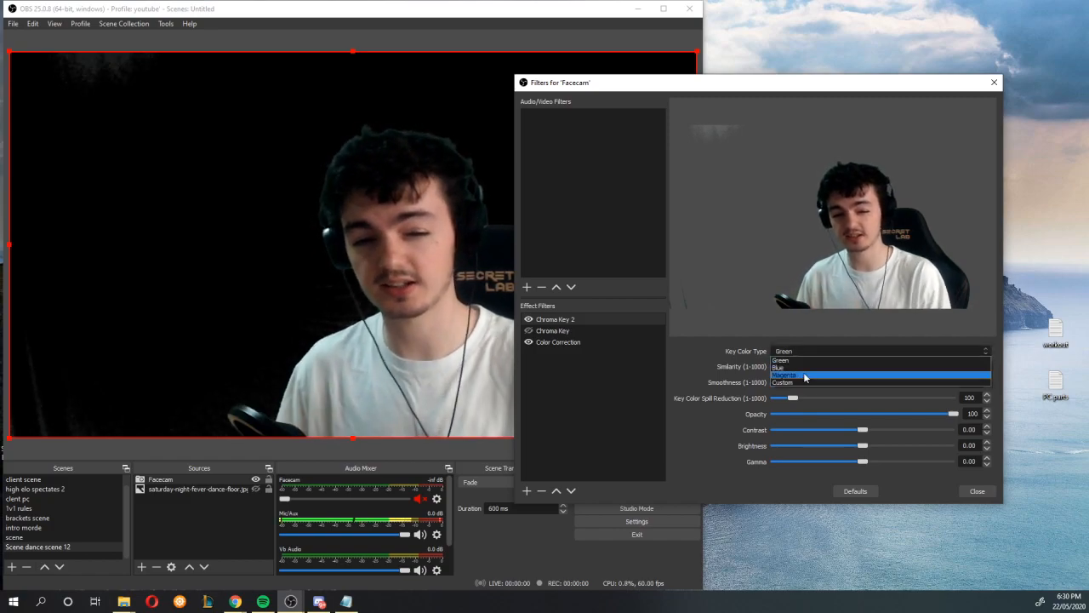
{"action": "left_click", "coordinate": [783, 381]}
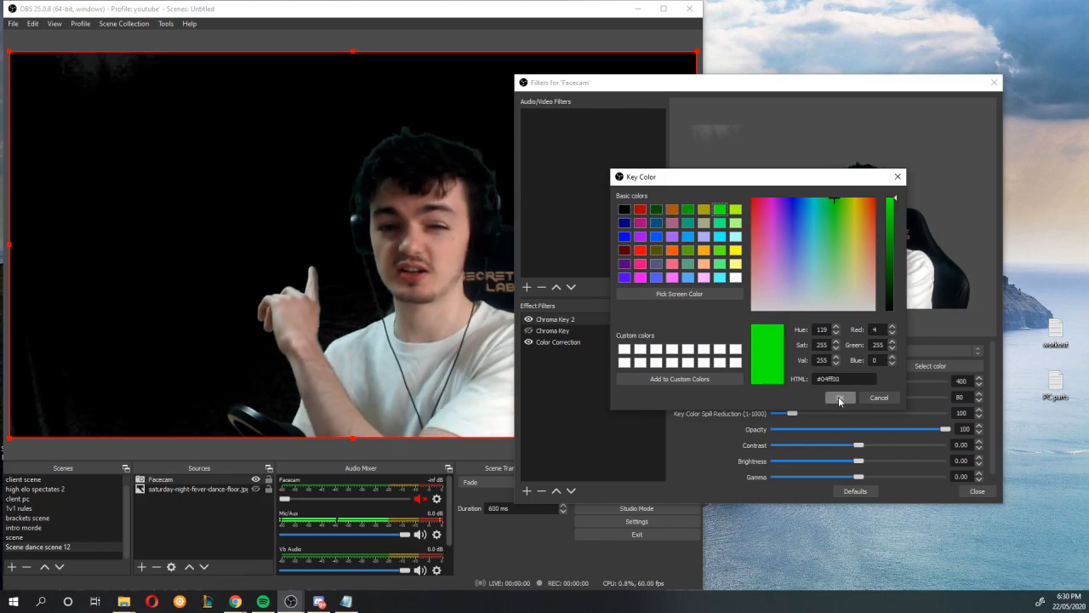
{"action": "left_click", "coordinate": [841, 398]}
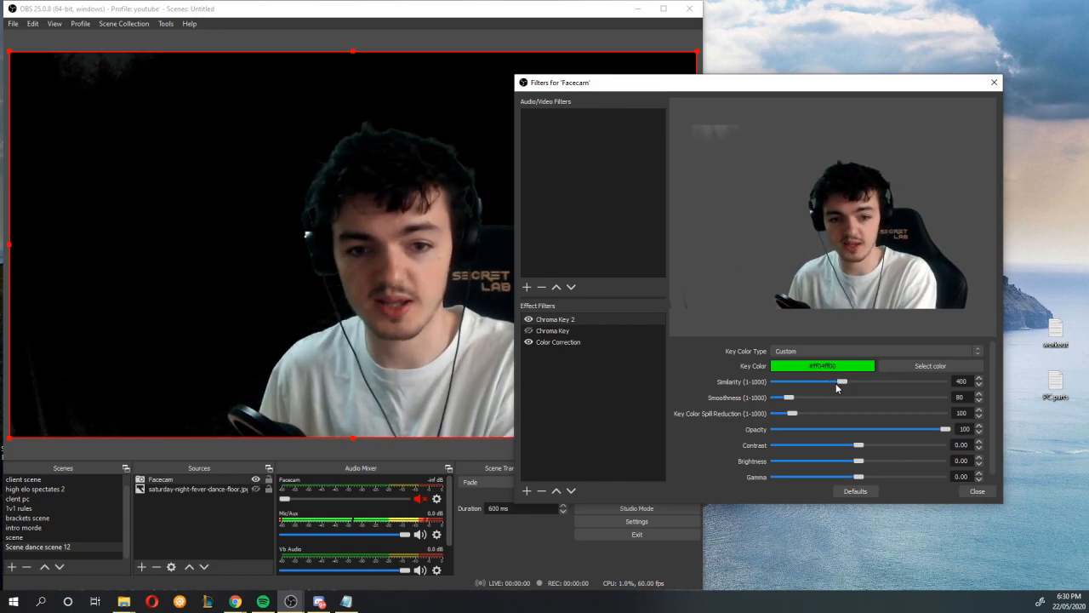
Tune the chroma key to similarity 414, smoothness 79 and spill reduction 124.
{"action": "left_click_drag", "start_coordinate": [842, 381], "coordinate": [848, 381]}
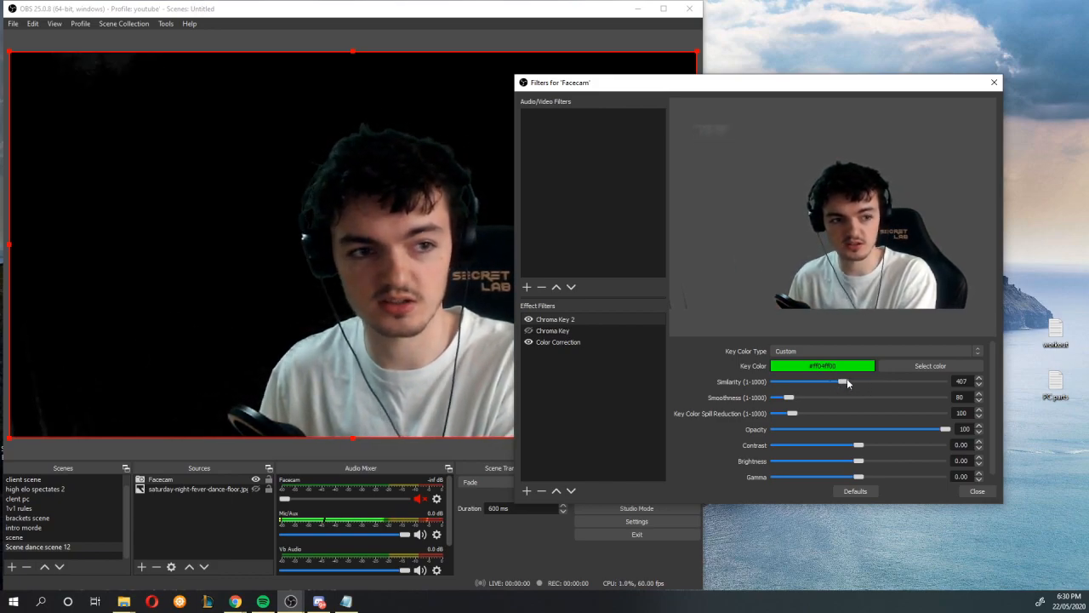
{"action": "left_click_drag", "start_coordinate": [841, 381], "coordinate": [848, 381]}
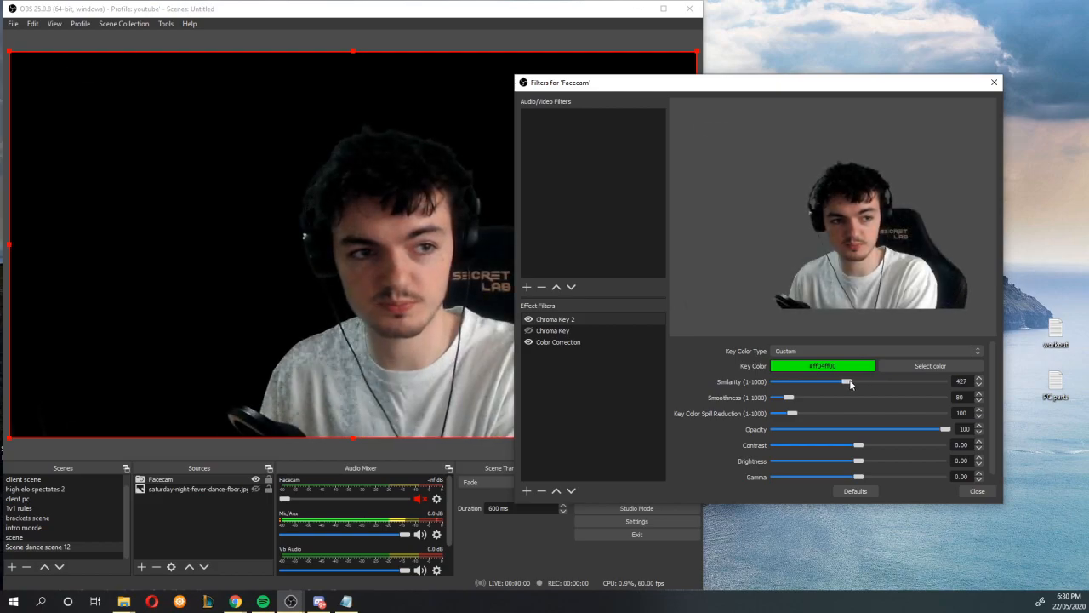
{"action": "left_click_drag", "start_coordinate": [848, 381], "coordinate": [842, 381]}
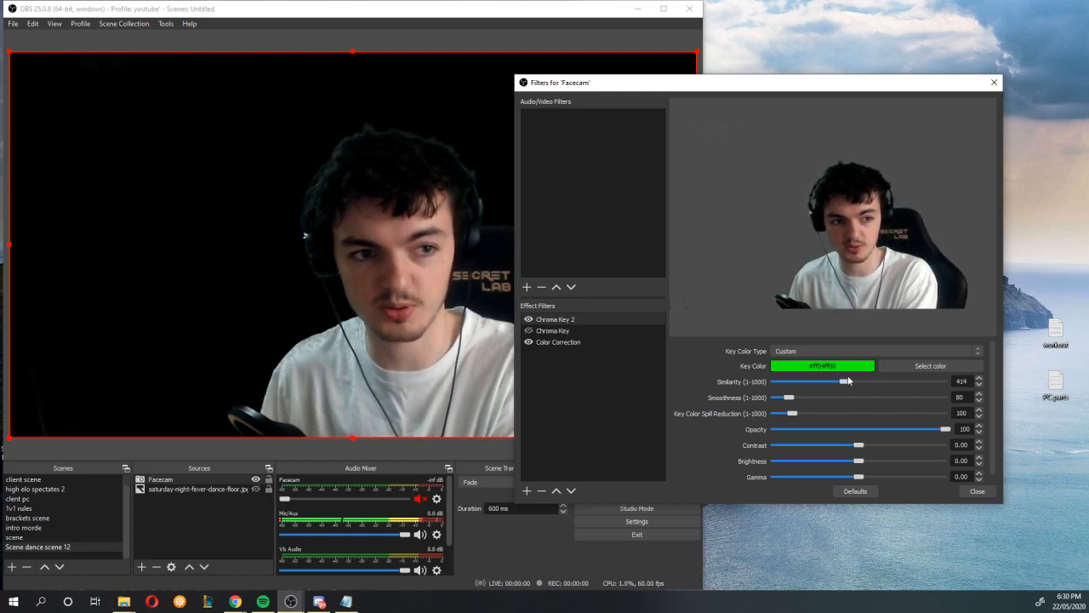
{"action": "left_click_drag", "start_coordinate": [784, 398], "coordinate": [792, 397]}
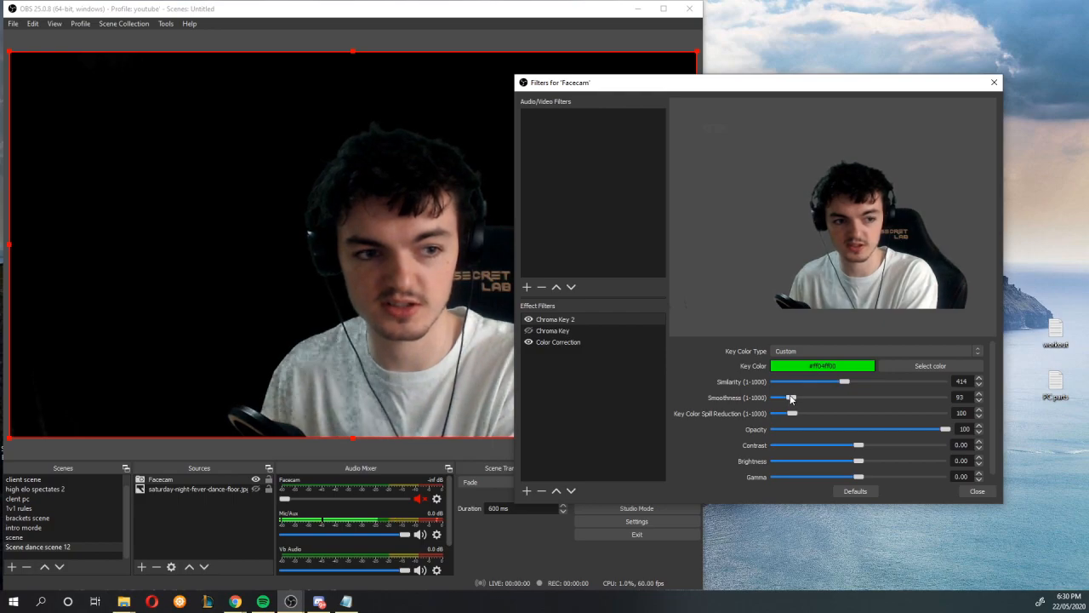
{"action": "left_click_drag", "start_coordinate": [793, 397], "coordinate": [787, 397]}
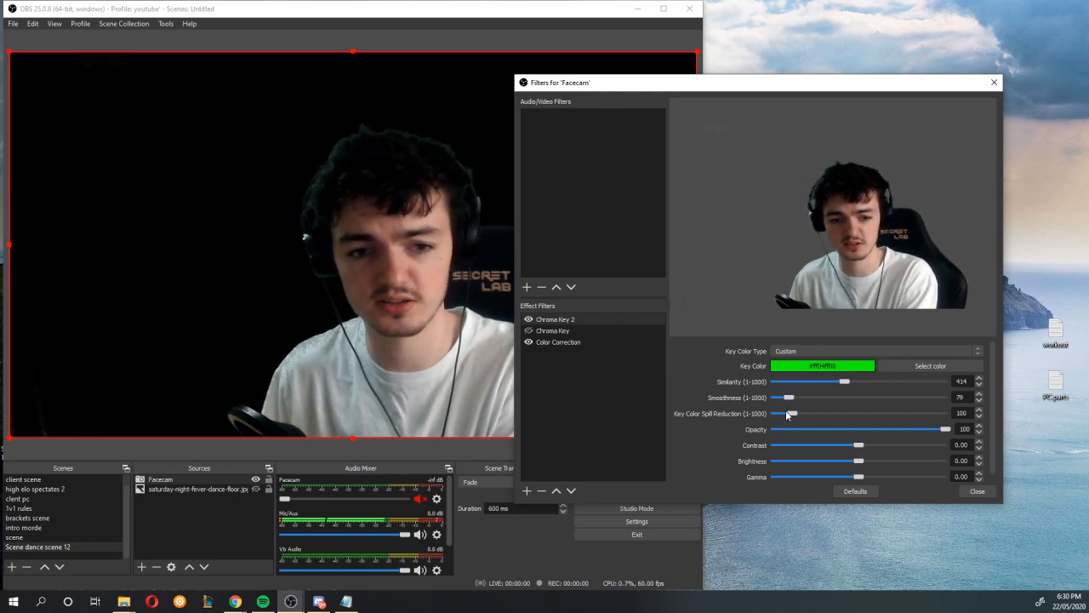
{"action": "left_click_drag", "start_coordinate": [783, 413], "coordinate": [795, 414]}
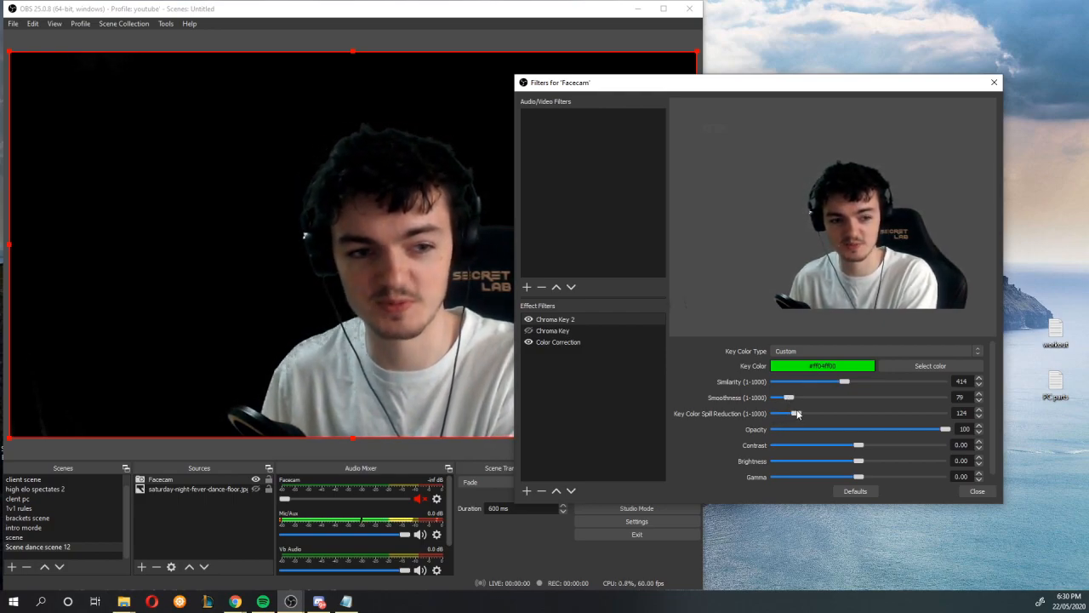
{"action": "left_click", "coordinate": [977, 491]}
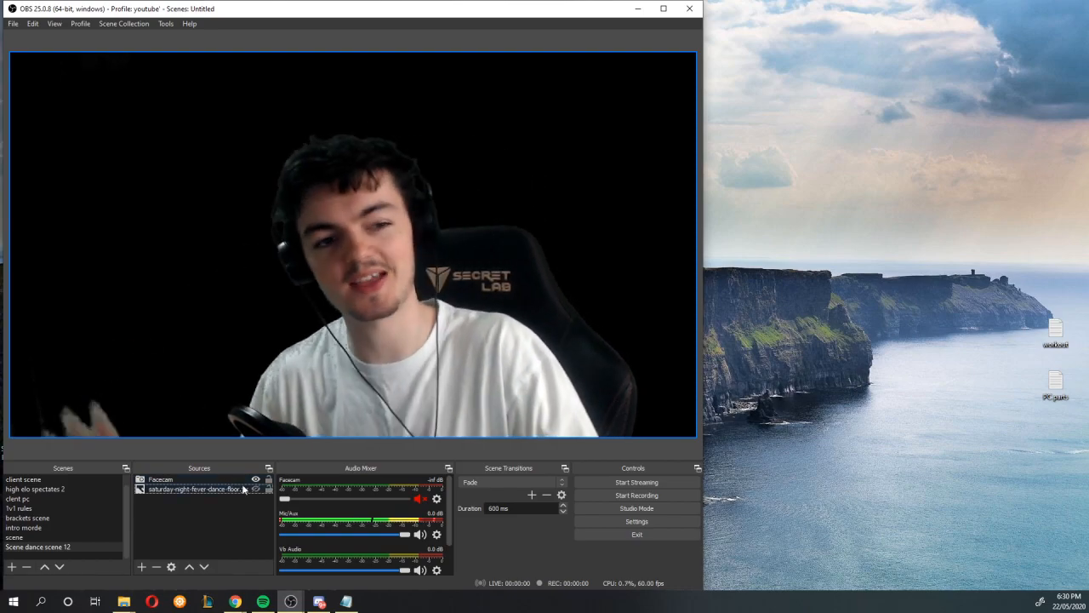
Create a new Source Mirror source named 'facecam mirror 1'.
{"action": "right_click", "coordinate": [196, 489]}
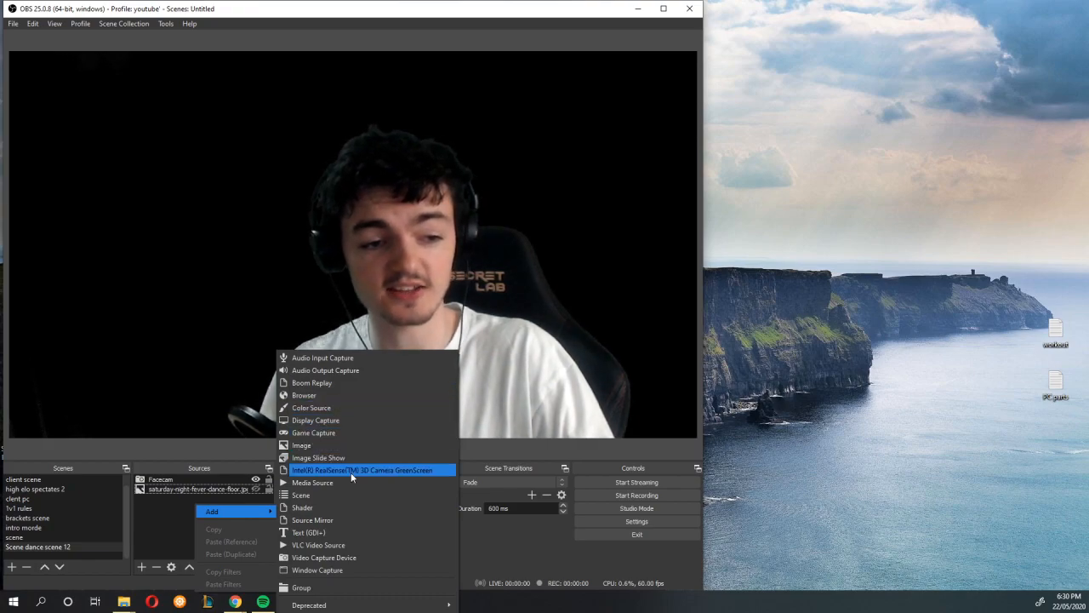
{"action": "mouse_move", "coordinate": [355, 519]}
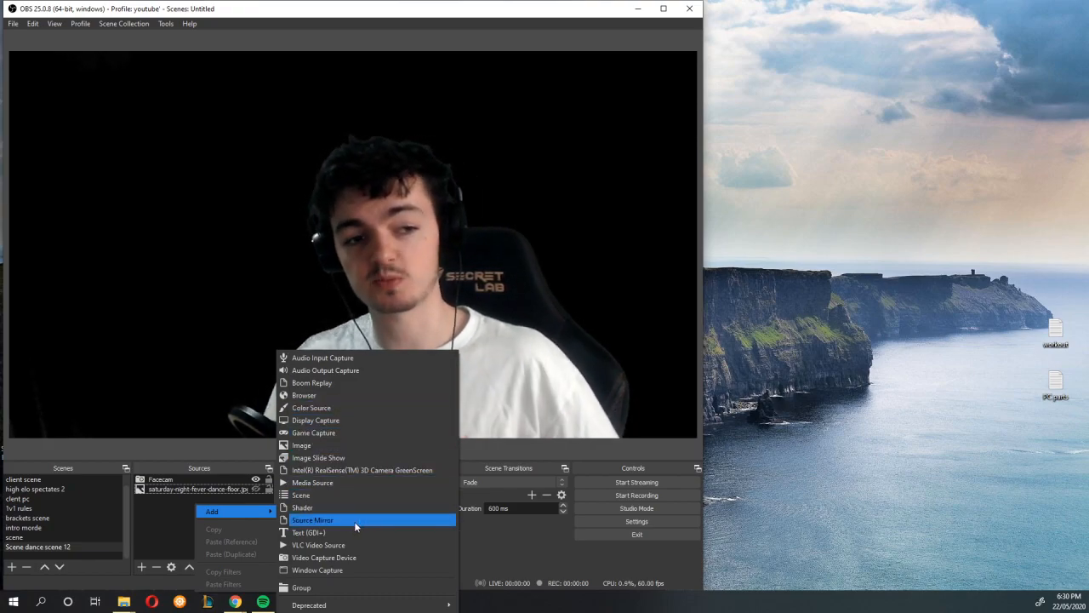
{"action": "left_click", "coordinate": [312, 520]}
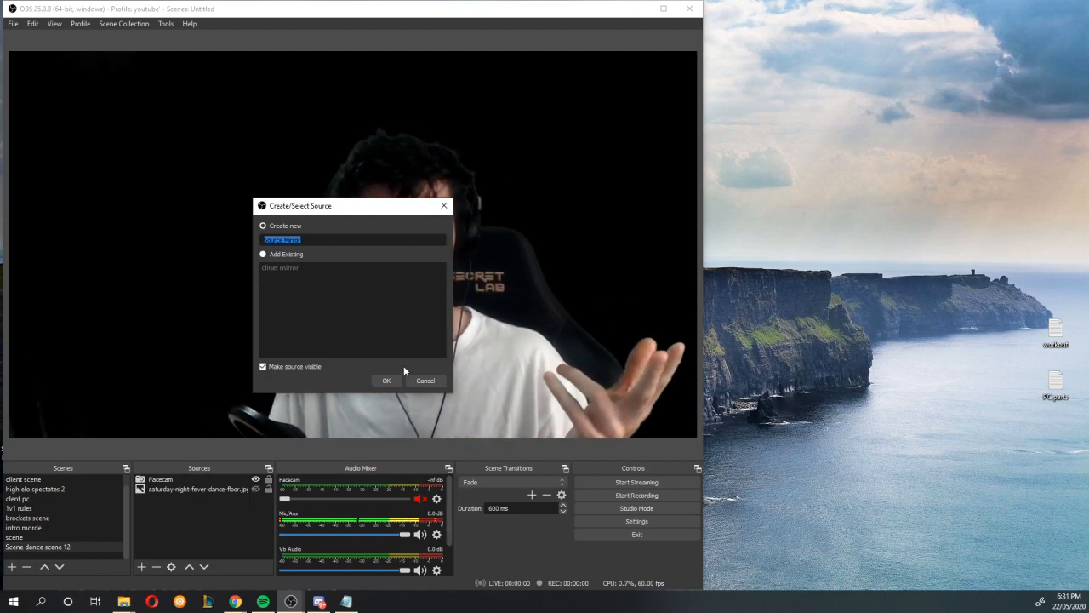
{"action": "type", "text": "facecam 1"}
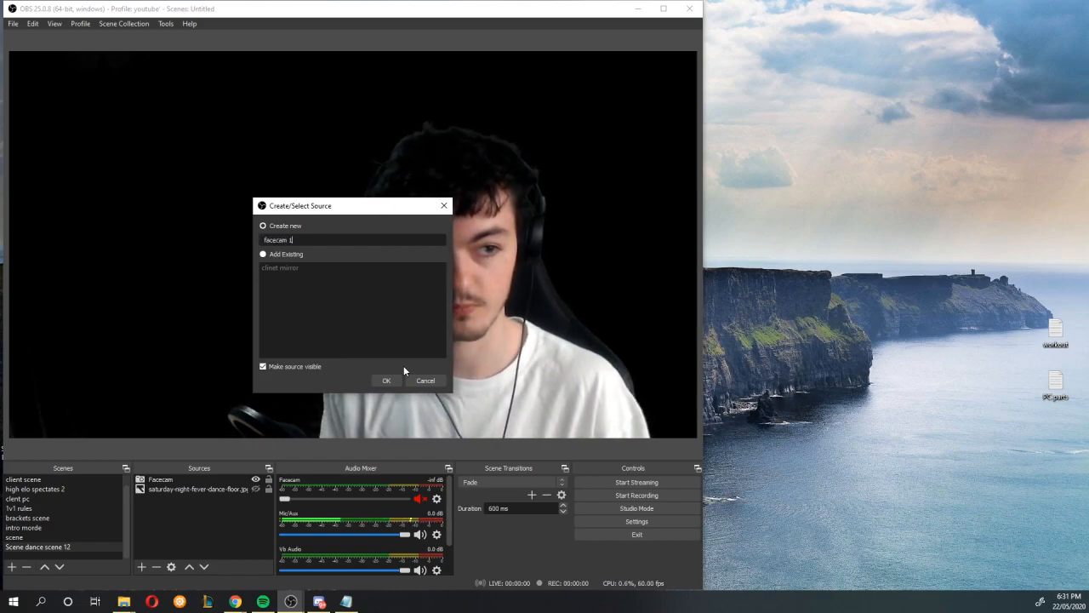
{"action": "left_click", "coordinate": [386, 381]}
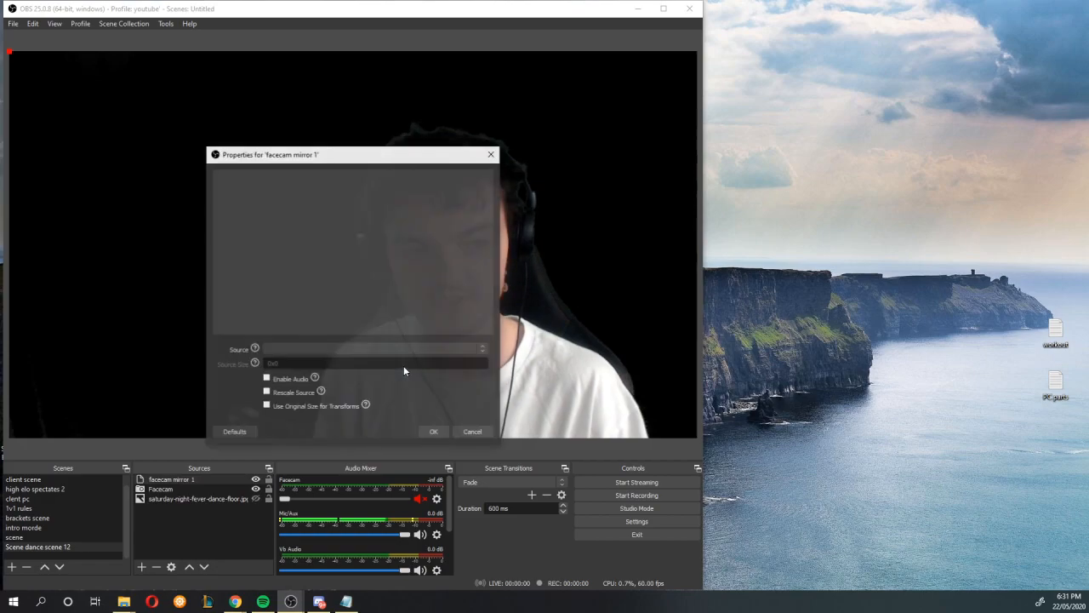
Set facecam mirror 1 to mirror the Facecam source.
{"action": "left_click_drag", "start_coordinate": [351, 154], "coordinate": [878, 119]}
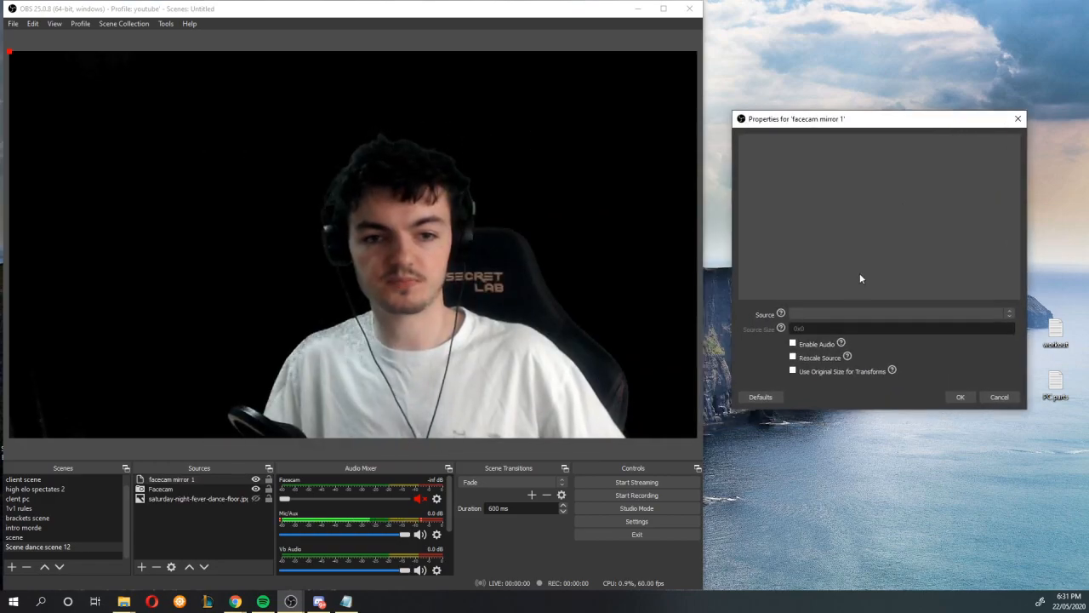
{"action": "left_click", "coordinate": [1008, 314]}
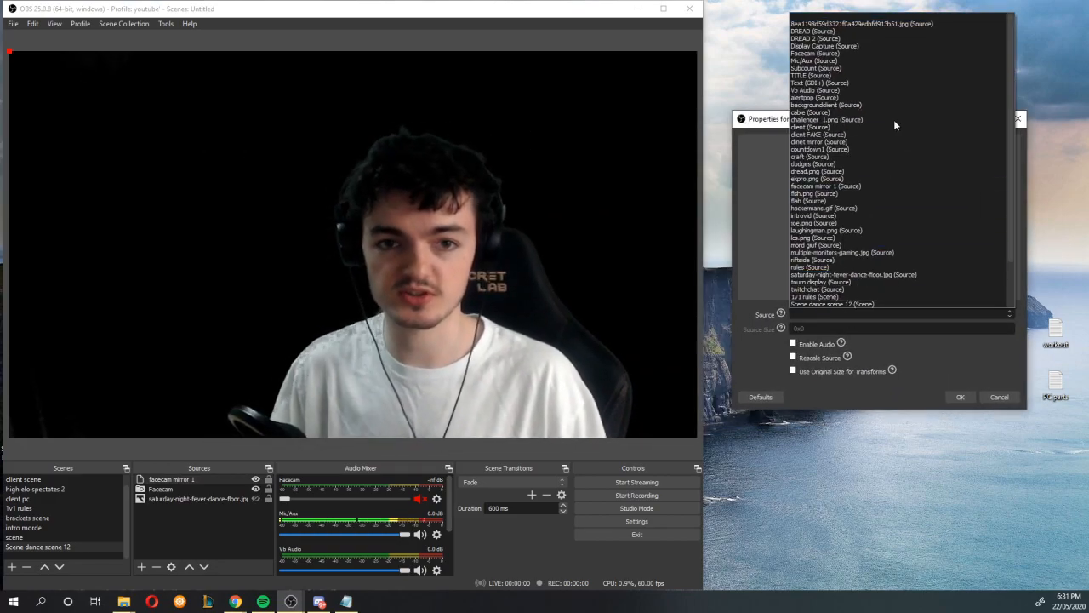
{"action": "left_click", "coordinate": [823, 45]}
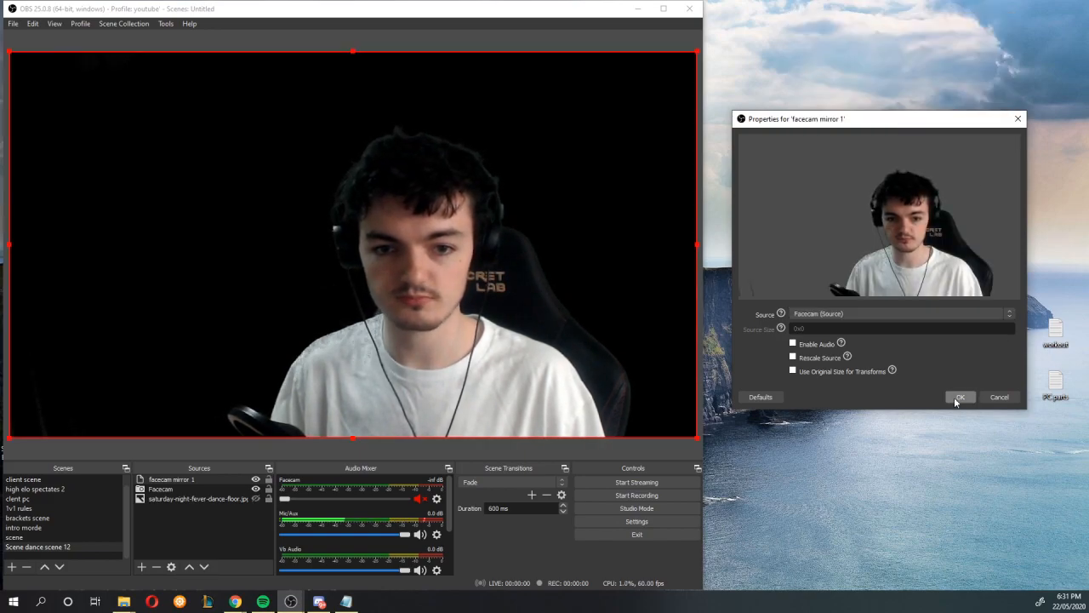
{"action": "left_click", "coordinate": [960, 396]}
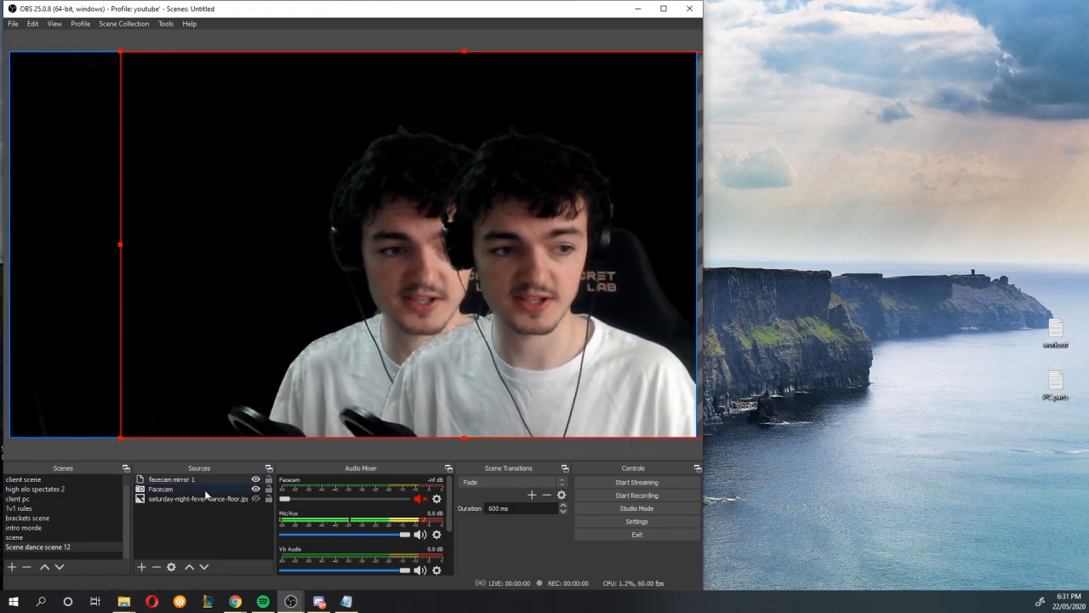
Move Facecam above facecam mirror 1 in the source list.
{"action": "left_click", "coordinate": [161, 488]}
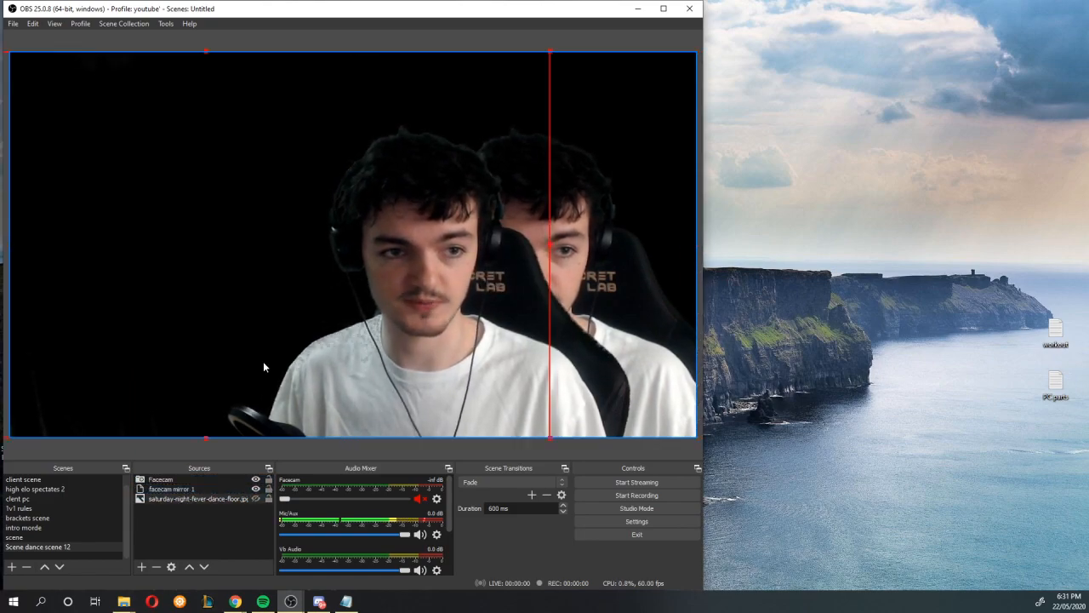
{"action": "left_click", "coordinate": [171, 488]}
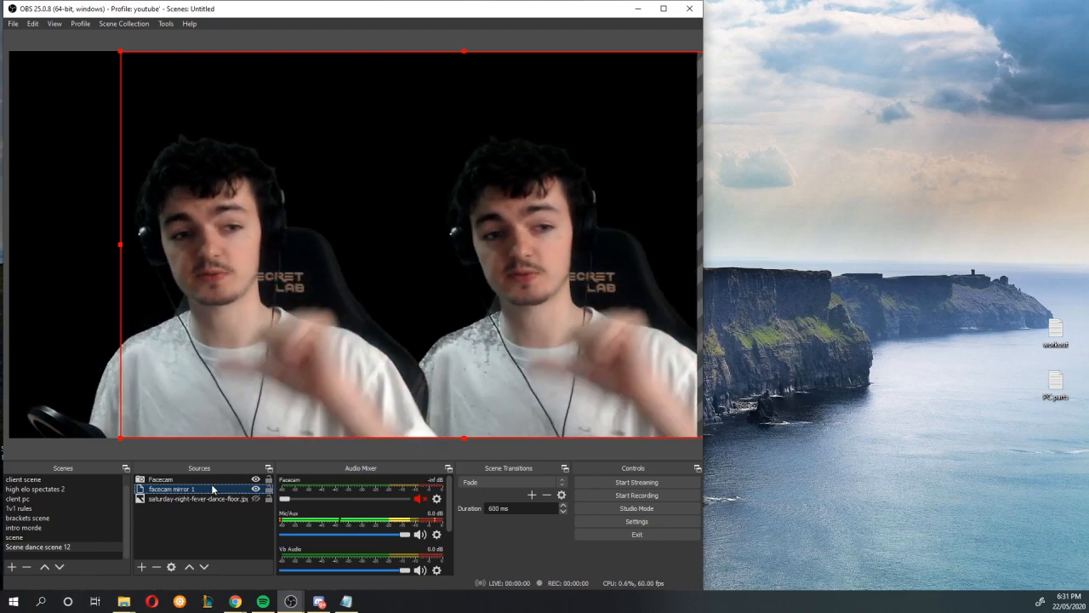
{"action": "right_click", "coordinate": [169, 488]}
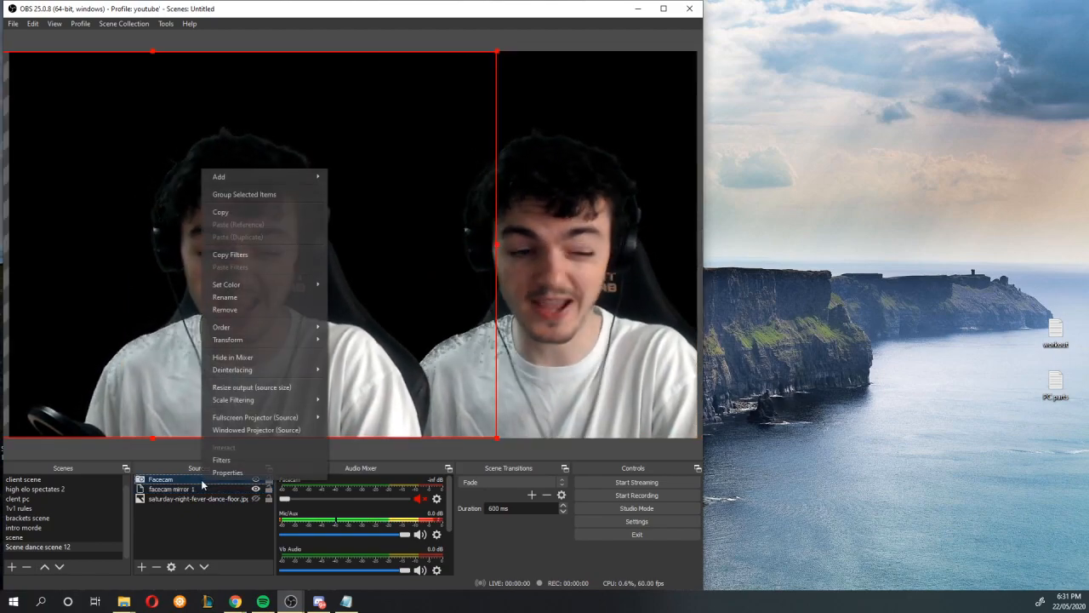
{"action": "left_click", "coordinate": [221, 460]}
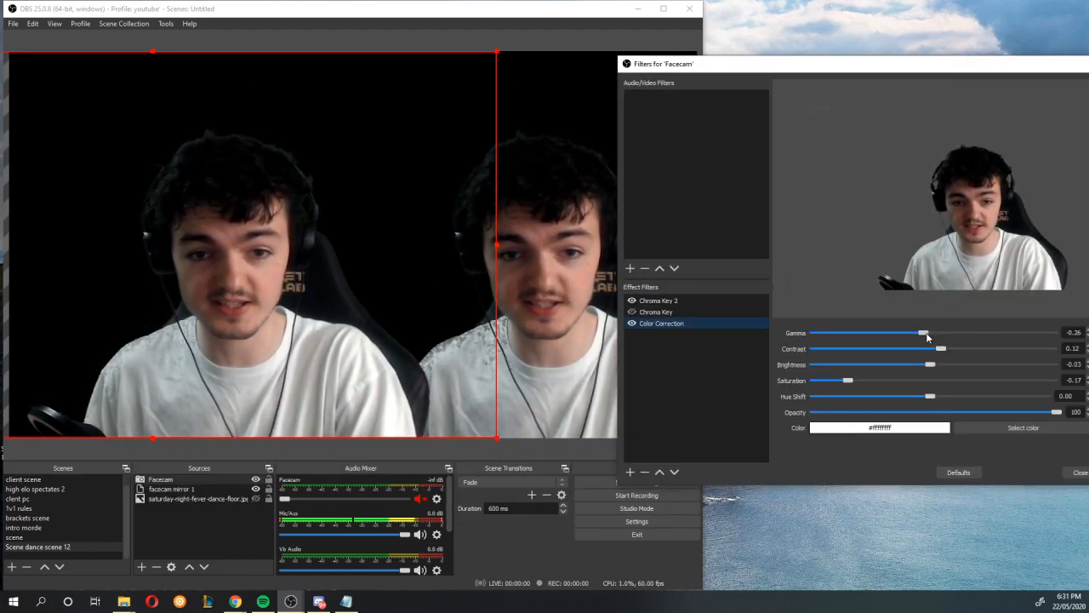
Set Facecam's Color Correction gamma to -0.37.
{"action": "left_click_drag", "start_coordinate": [923, 332], "coordinate": [993, 332]}
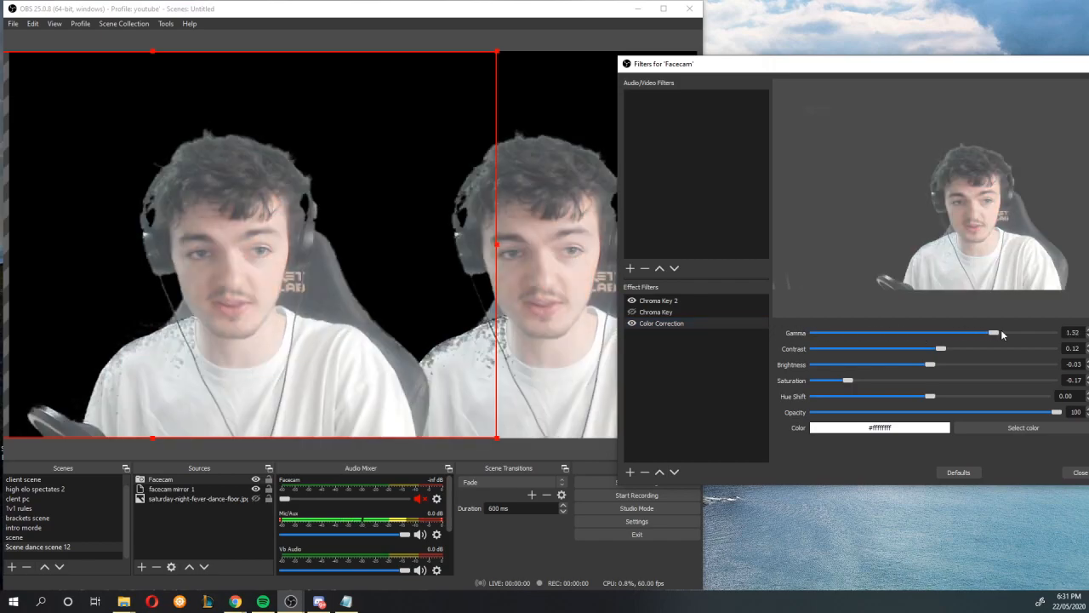
{"action": "left_click_drag", "start_coordinate": [993, 334], "coordinate": [910, 333]}
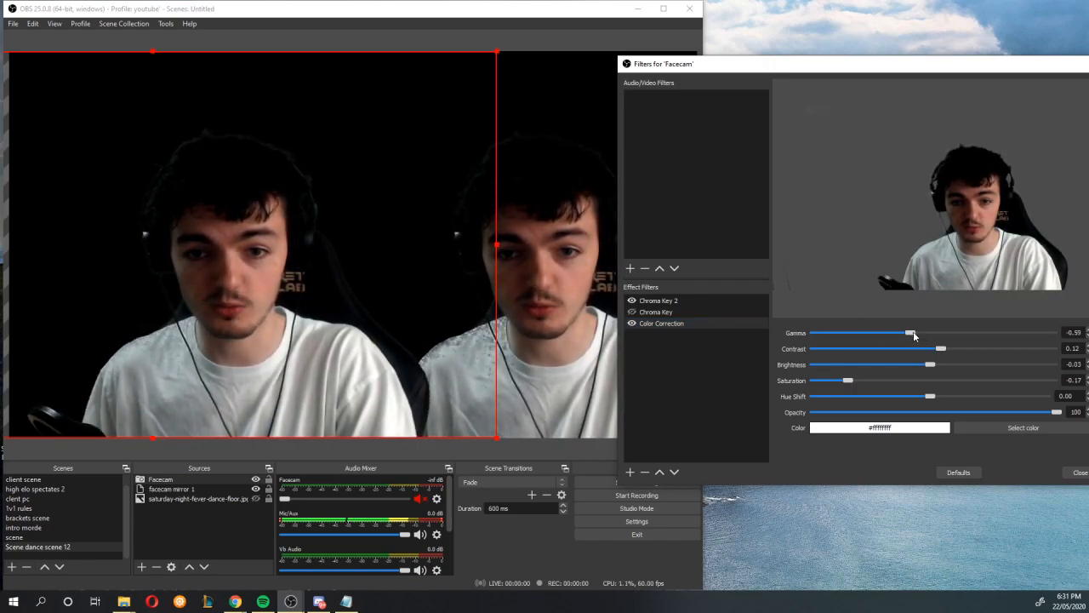
{"action": "left_click_drag", "start_coordinate": [910, 333], "coordinate": [922, 332]}
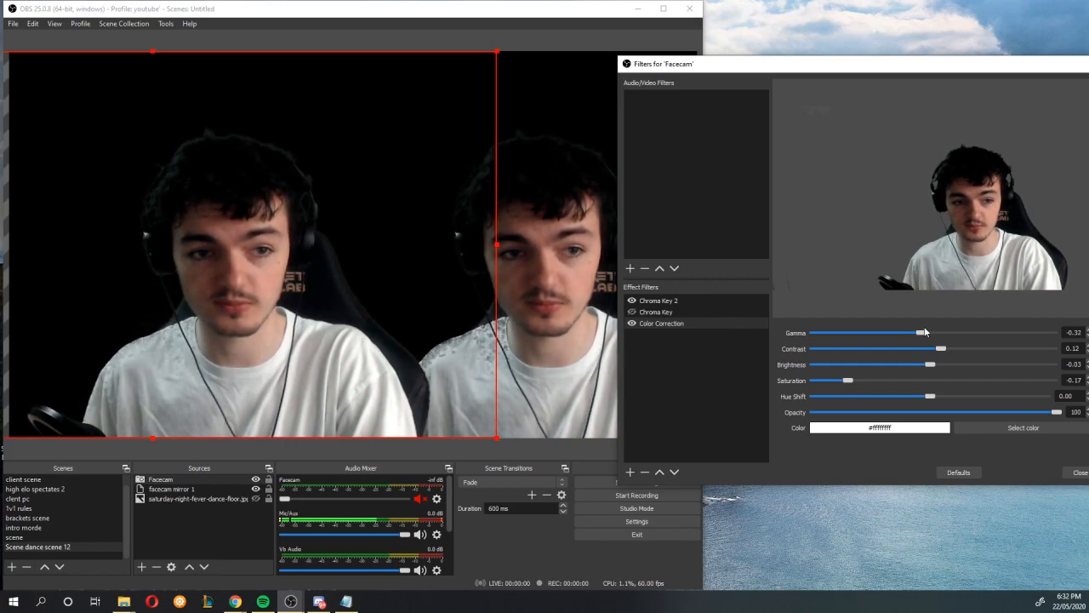
{"action": "left_click_drag", "start_coordinate": [921, 331], "coordinate": [917, 332]}
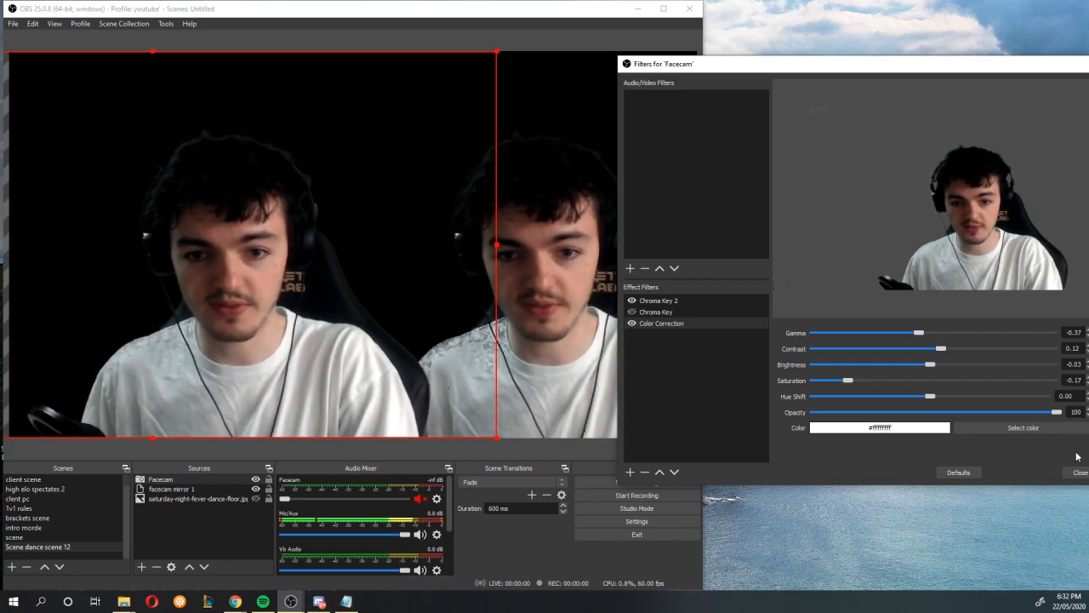
Add a Color Correction filter to facecam mirror 1 with a solid red (#ff0000) tint.
{"action": "right_click", "coordinate": [170, 489]}
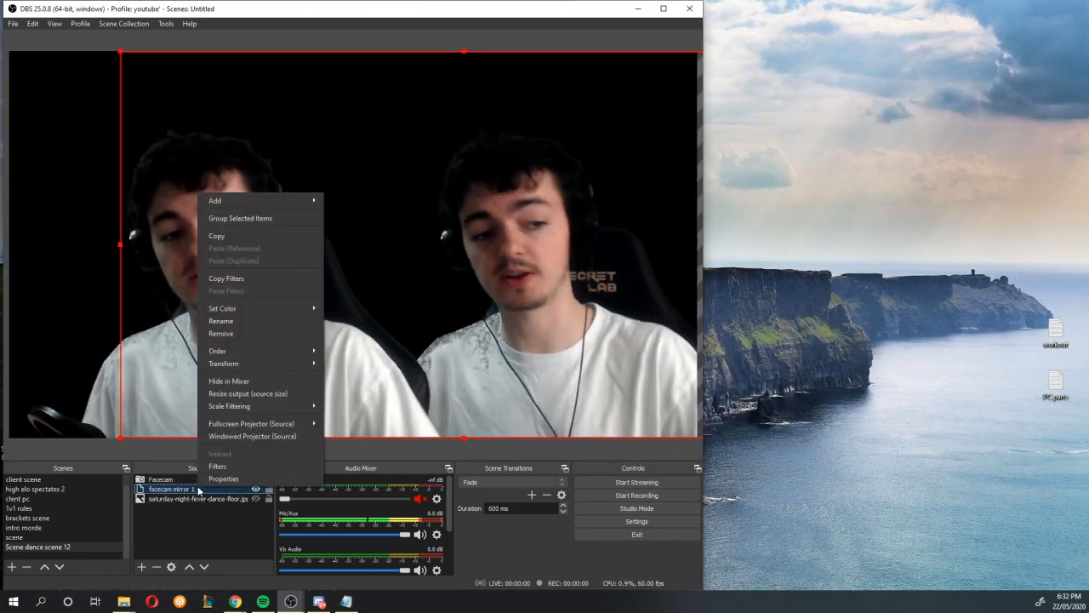
{"action": "left_click", "coordinate": [217, 466]}
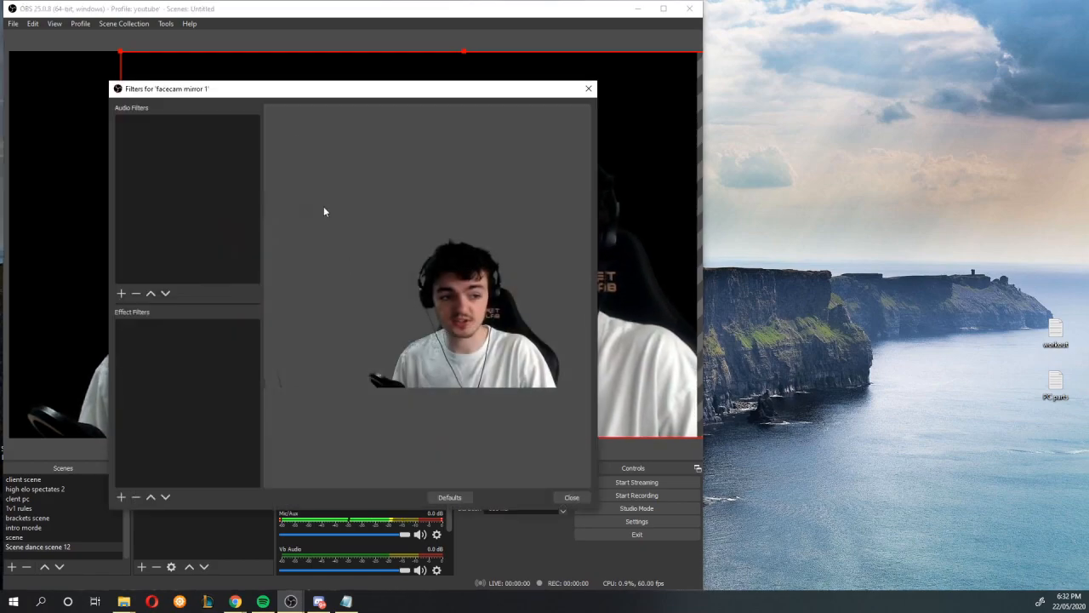
{"action": "left_click_drag", "start_coordinate": [353, 88], "coordinate": [842, 88]}
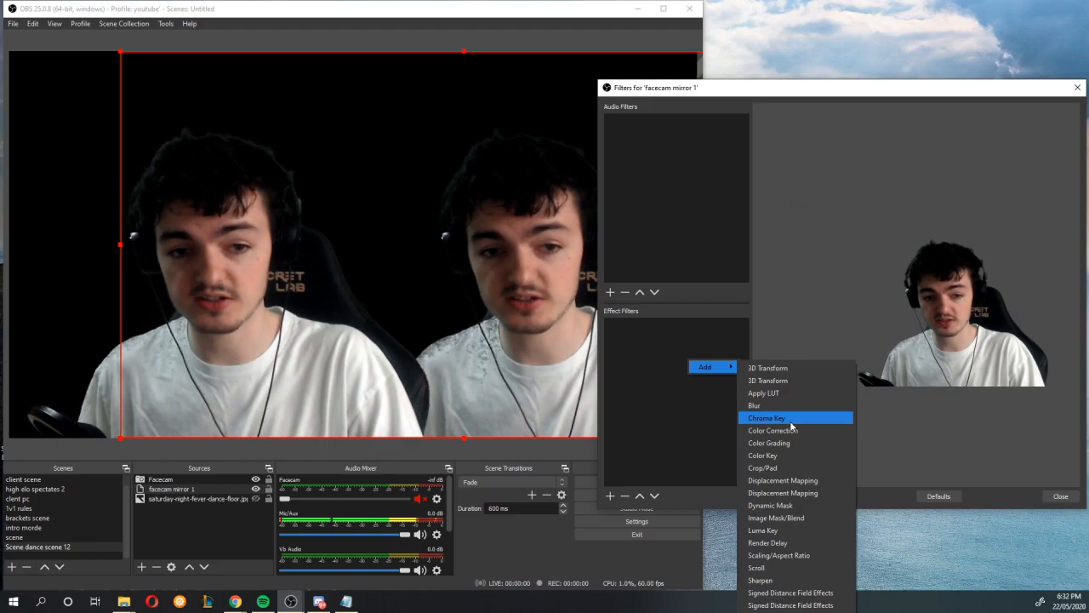
{"action": "mouse_move", "coordinate": [795, 393]}
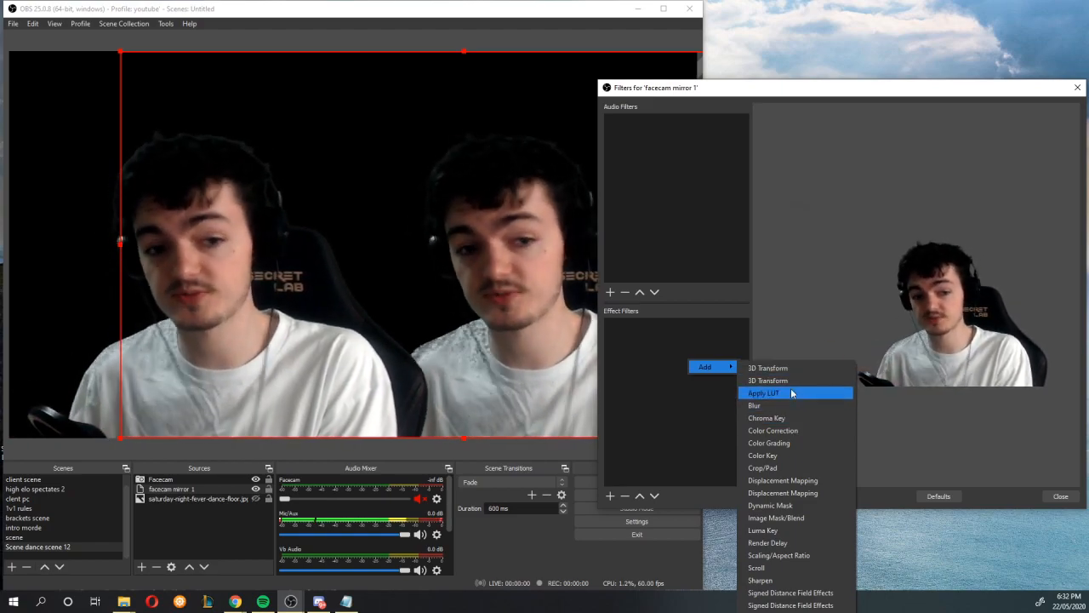
{"action": "left_click", "coordinate": [772, 429]}
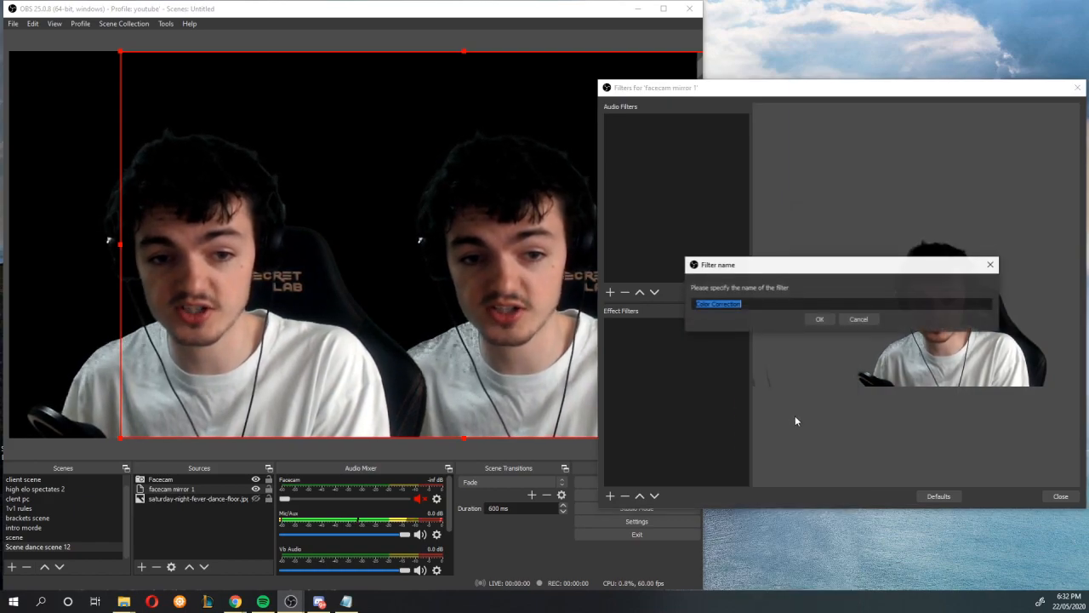
{"action": "left_click", "coordinate": [818, 319]}
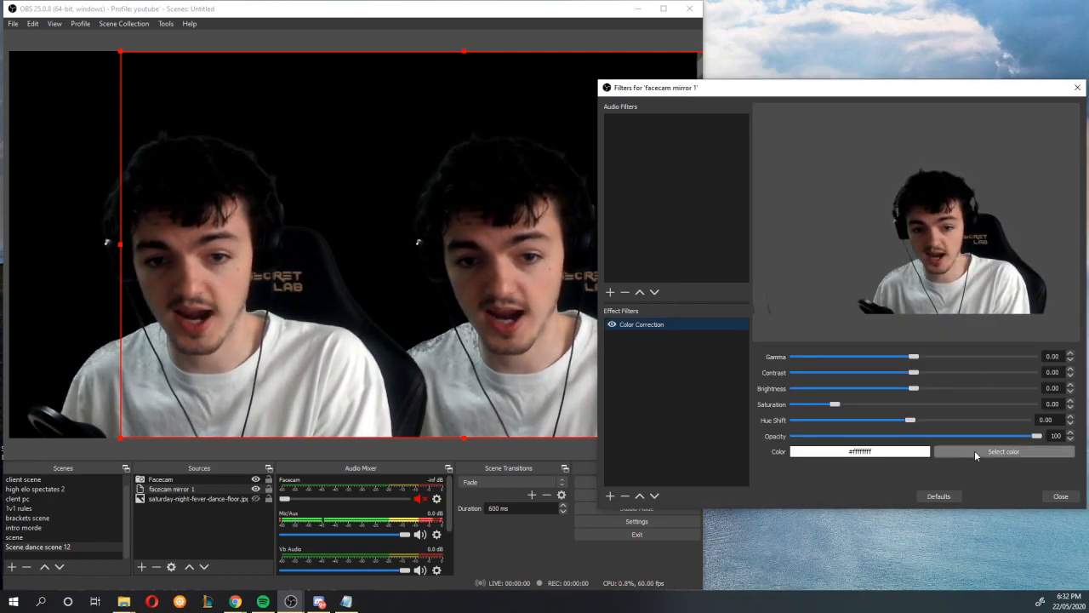
{"action": "left_click", "coordinate": [1002, 451]}
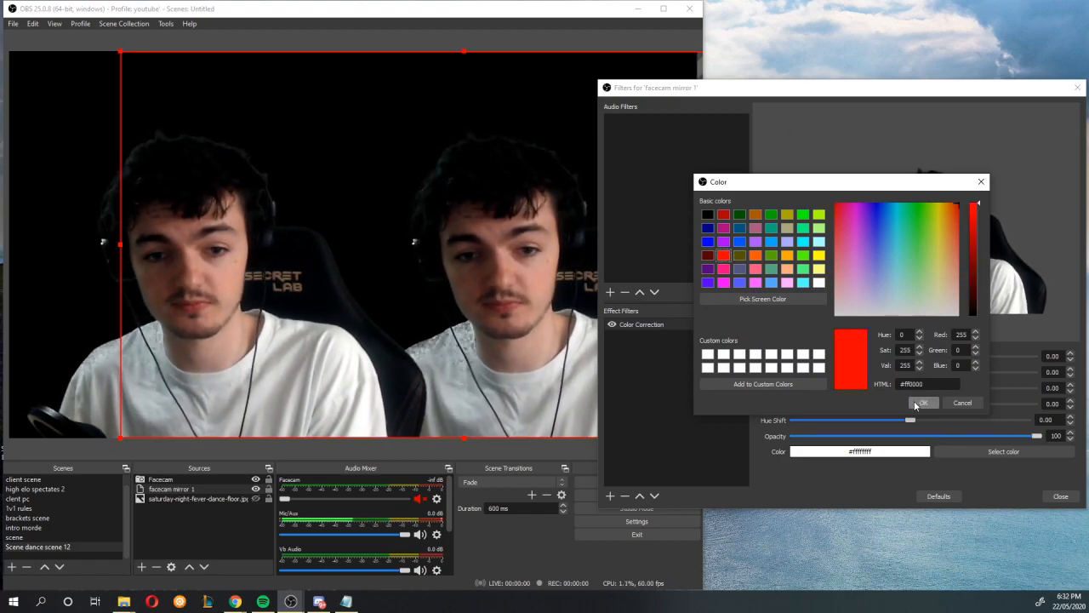
{"action": "left_click", "coordinate": [923, 403]}
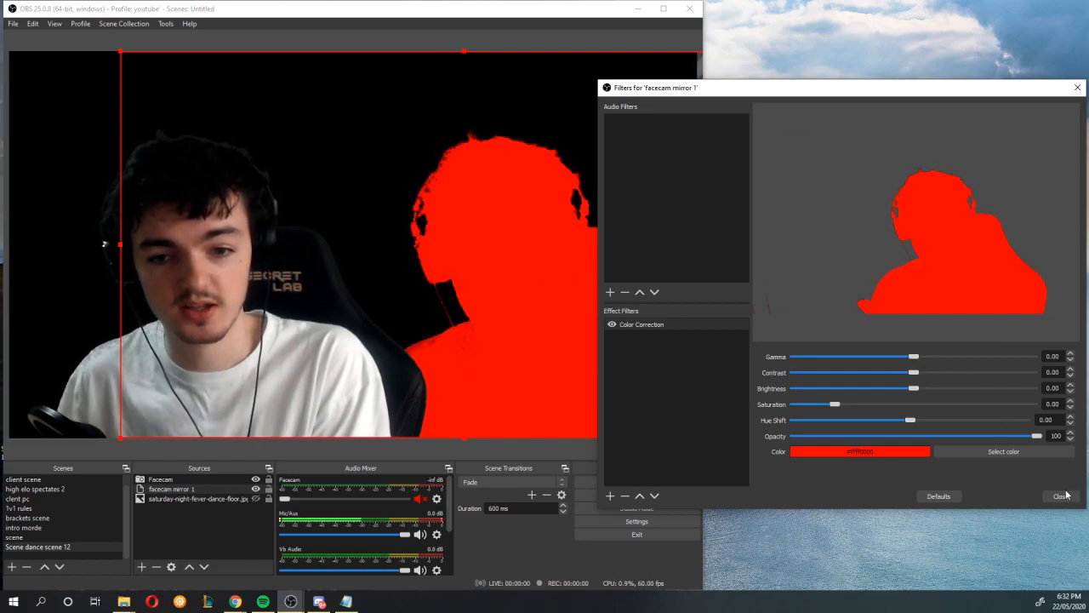
{"action": "left_click", "coordinate": [1059, 496]}
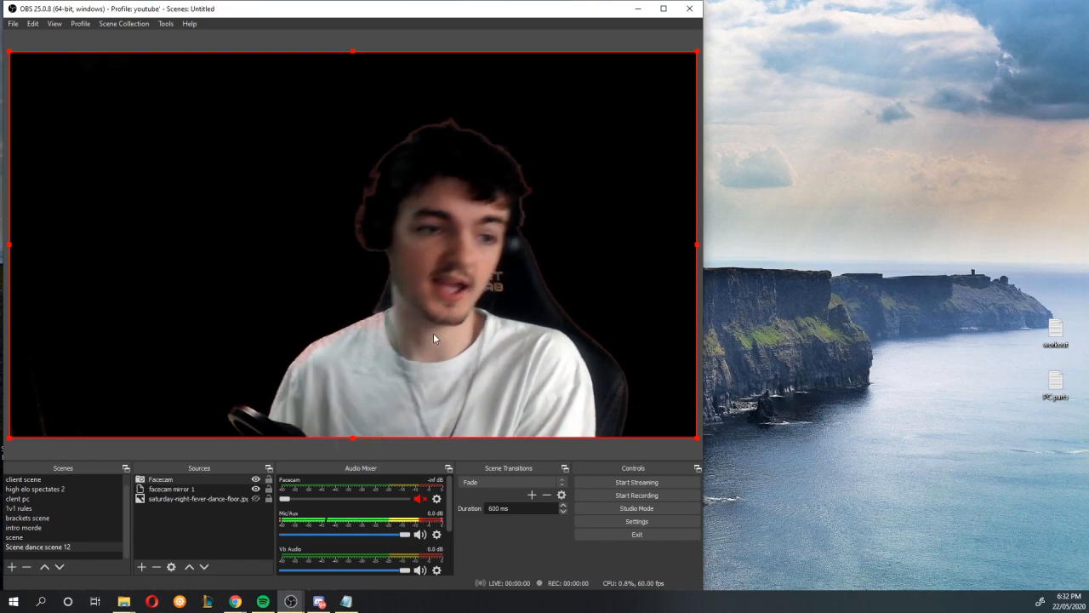
{"action": "mouse_move", "coordinate": [220, 411]}
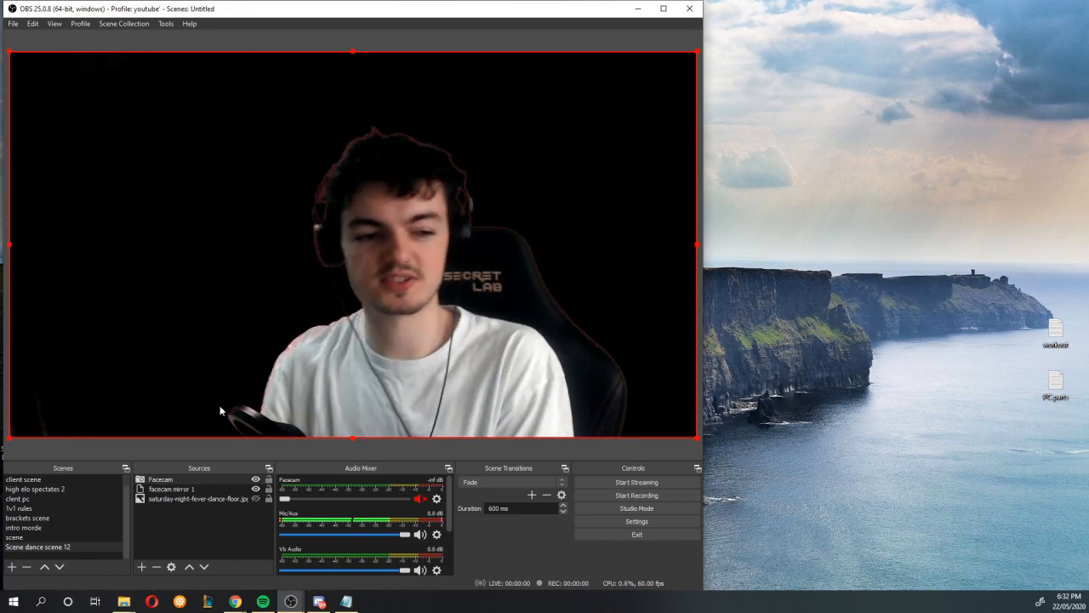
Add a Render Delay filter of 80 ms to facecam mirror 1.
{"action": "left_click", "coordinate": [197, 499]}
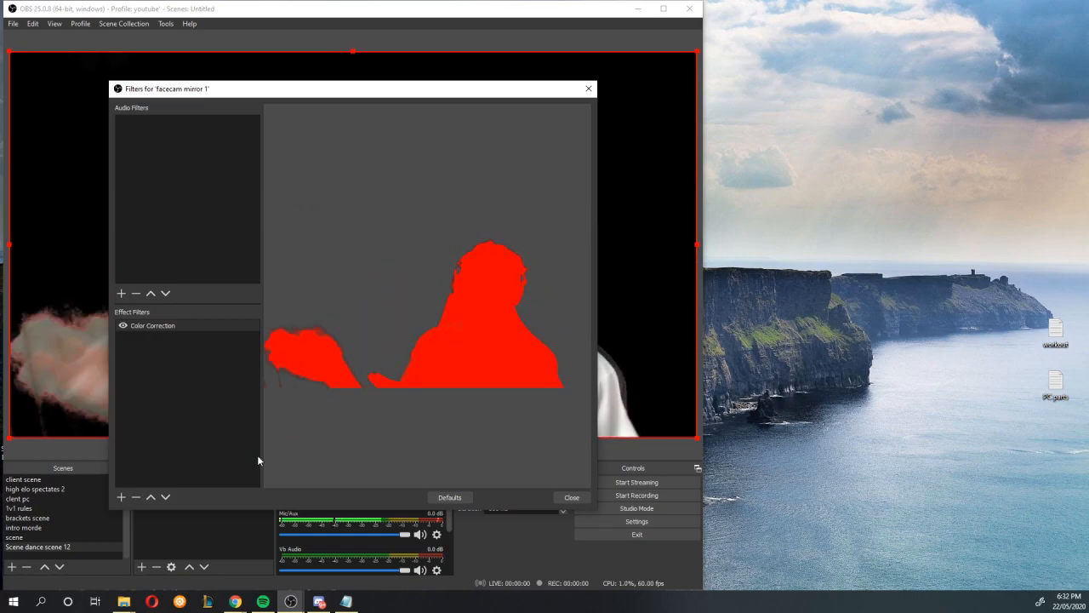
{"action": "left_click", "coordinate": [152, 325]}
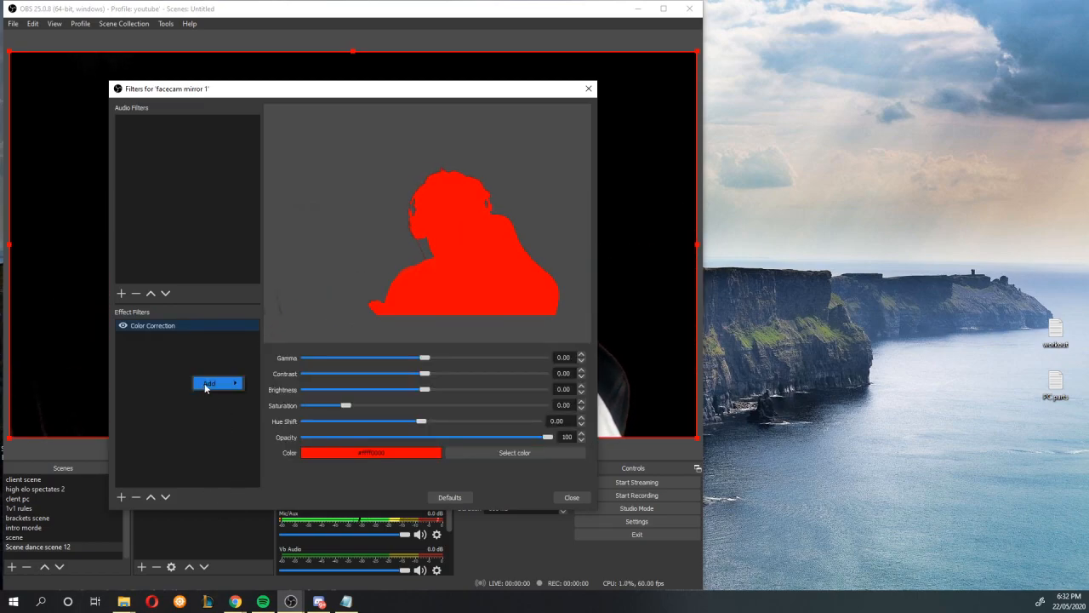
{"action": "left_click", "coordinate": [213, 382]}
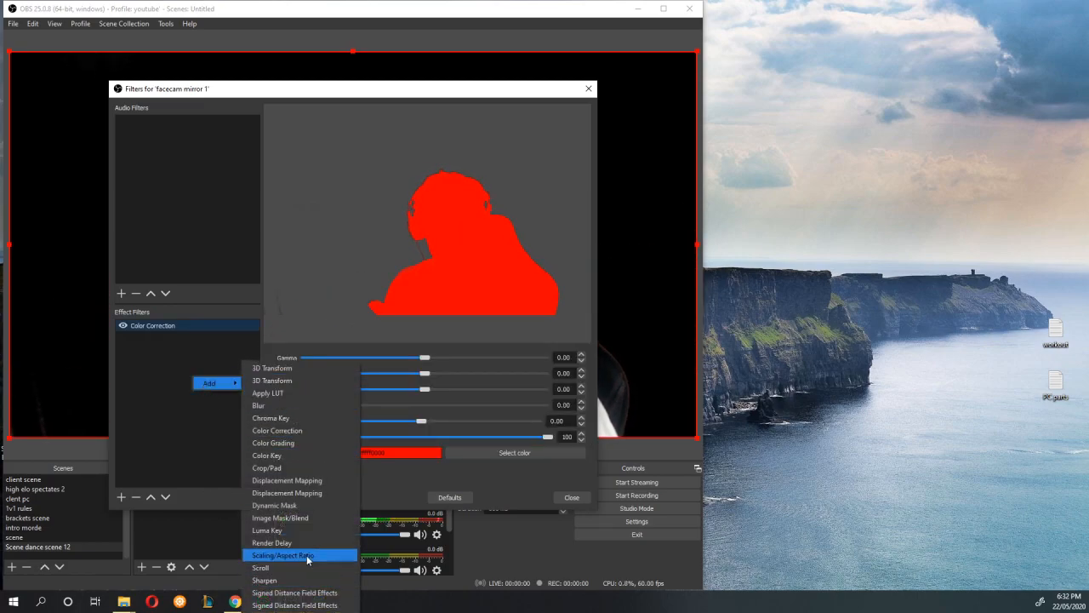
{"action": "left_click", "coordinate": [272, 542]}
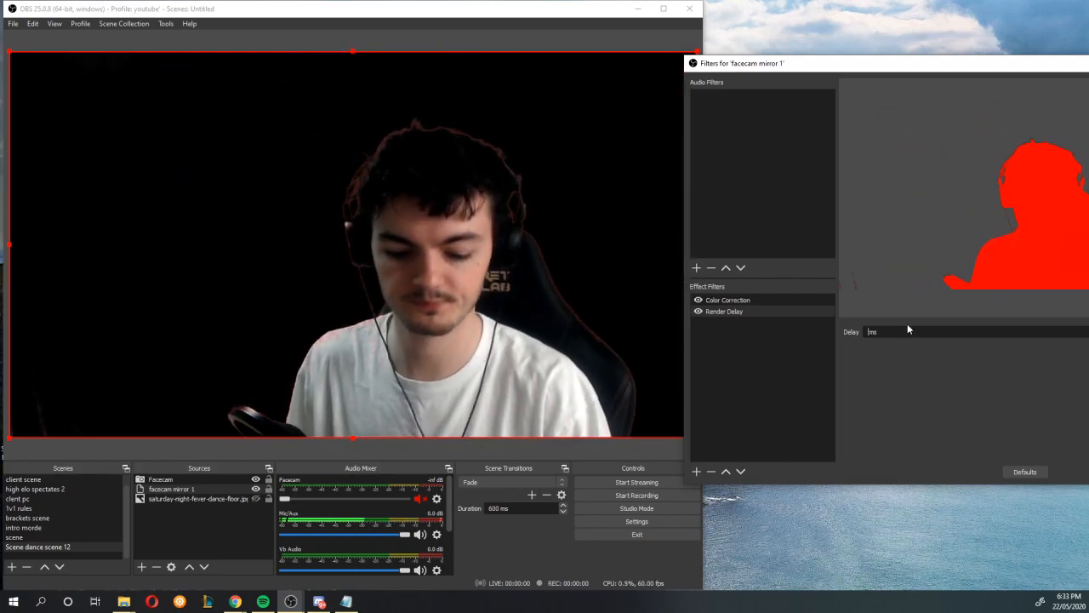
{"action": "type", "text": "80"}
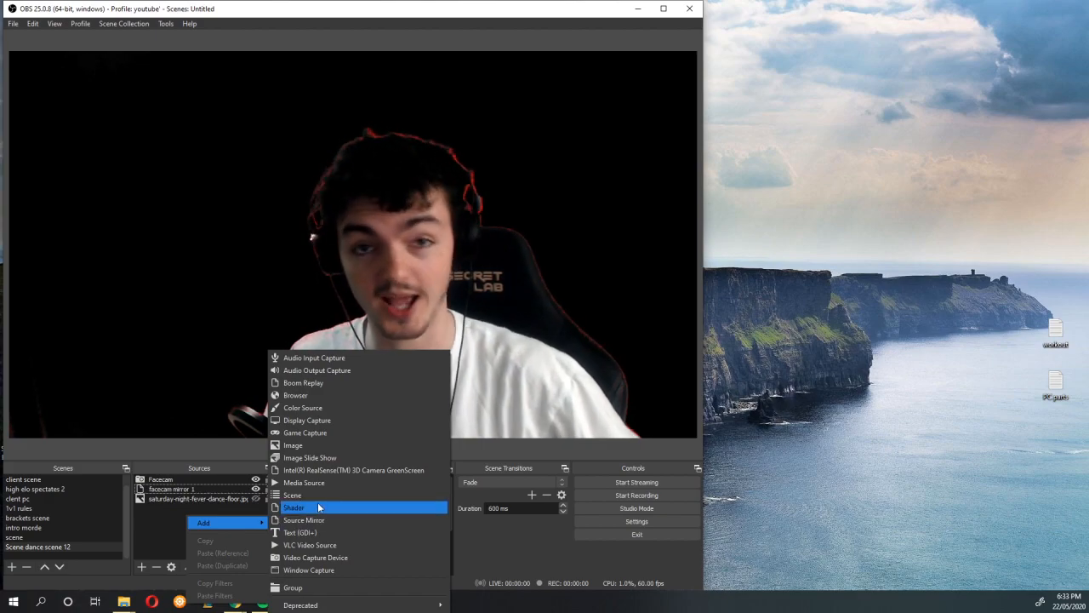
{"action": "mouse_move", "coordinate": [353, 445]}
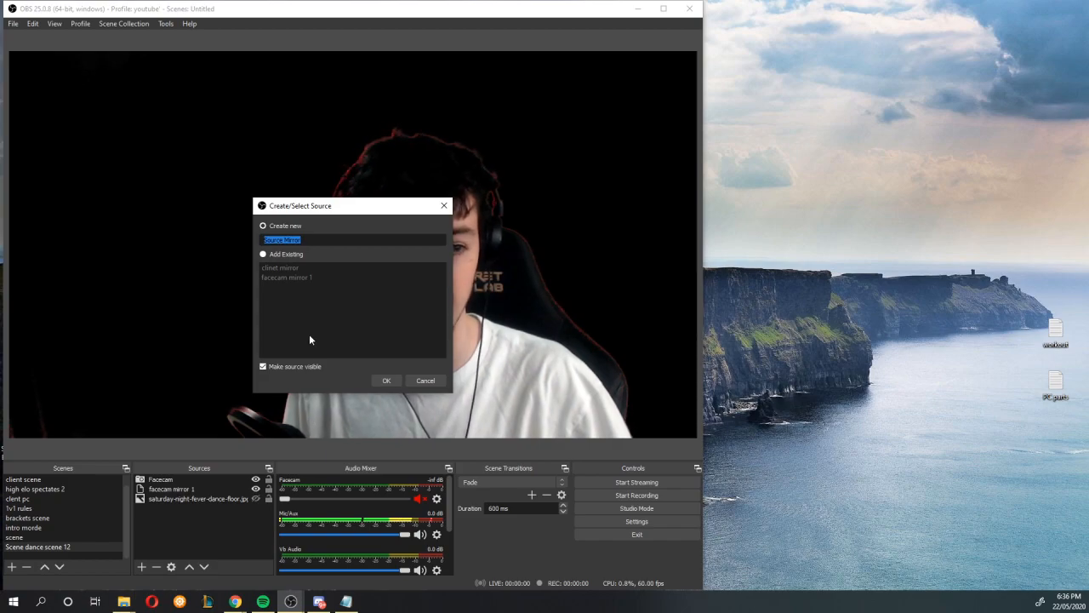
Create a Source Mirror named 'facecam mirror 2' and accept its properties.
{"action": "type", "text": "facecam mi"}
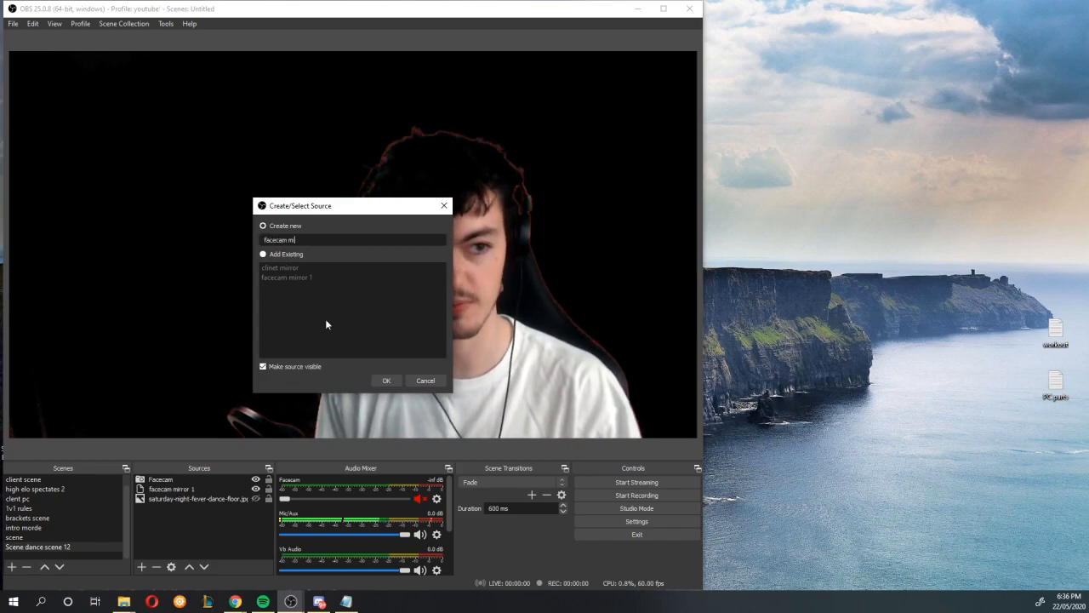
{"action": "left_click", "coordinate": [386, 381]}
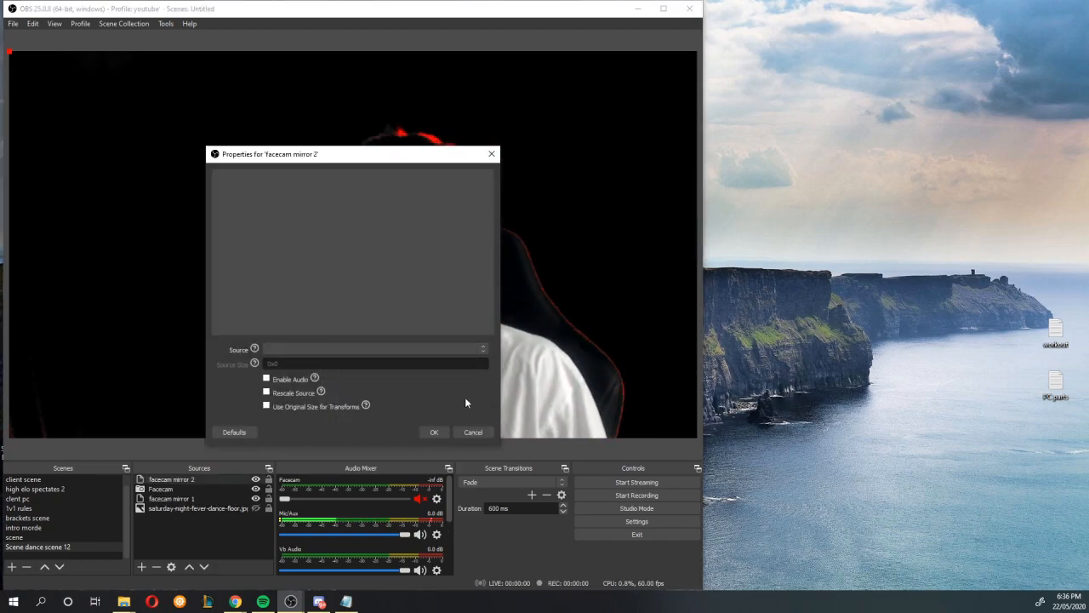
{"action": "left_click", "coordinate": [373, 347]}
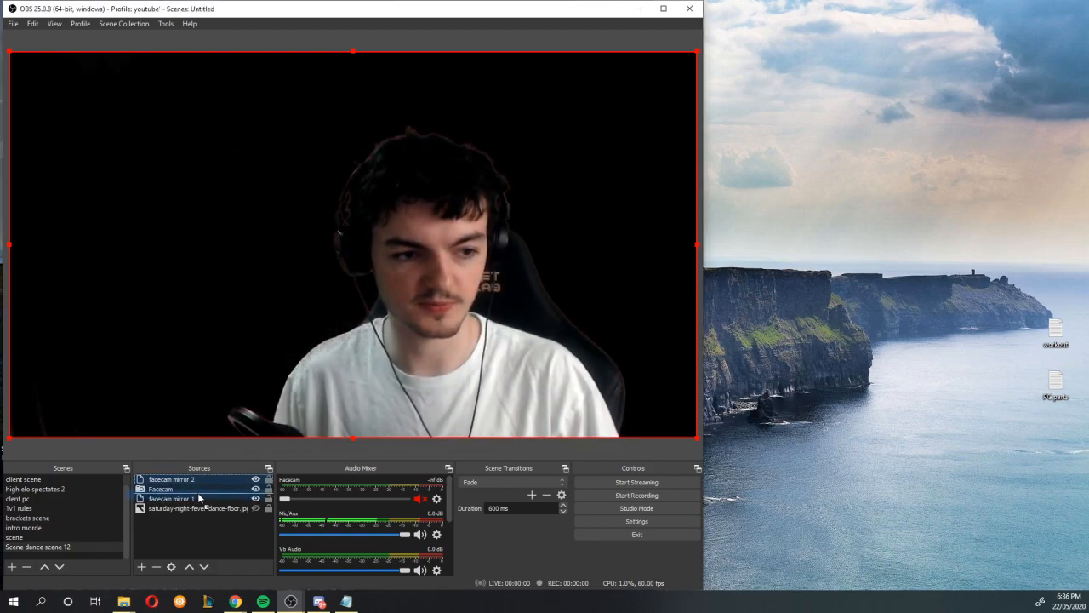
Add a Render Delay filter named 'render delay' to facecam mirror 2, set to 160 ms.
{"action": "right_click", "coordinate": [171, 499]}
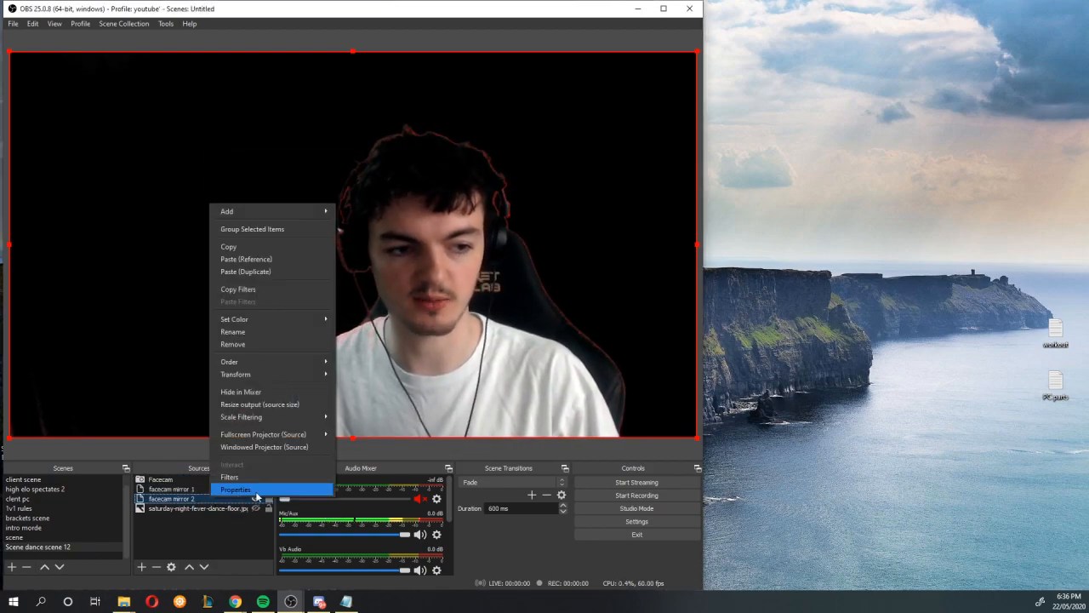
{"action": "left_click", "coordinate": [229, 477]}
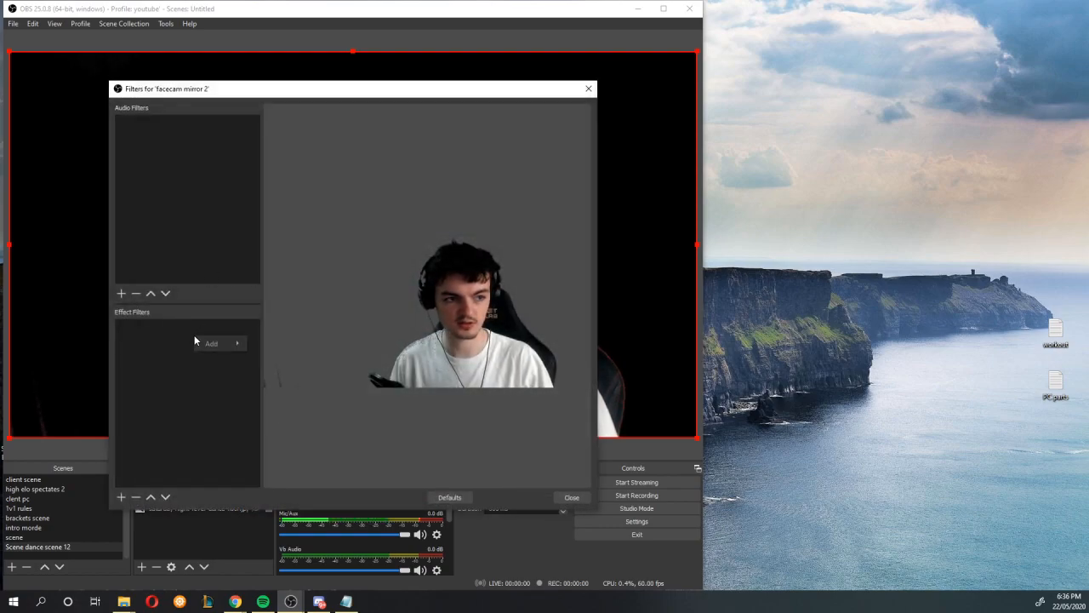
{"action": "left_click", "coordinate": [211, 343]}
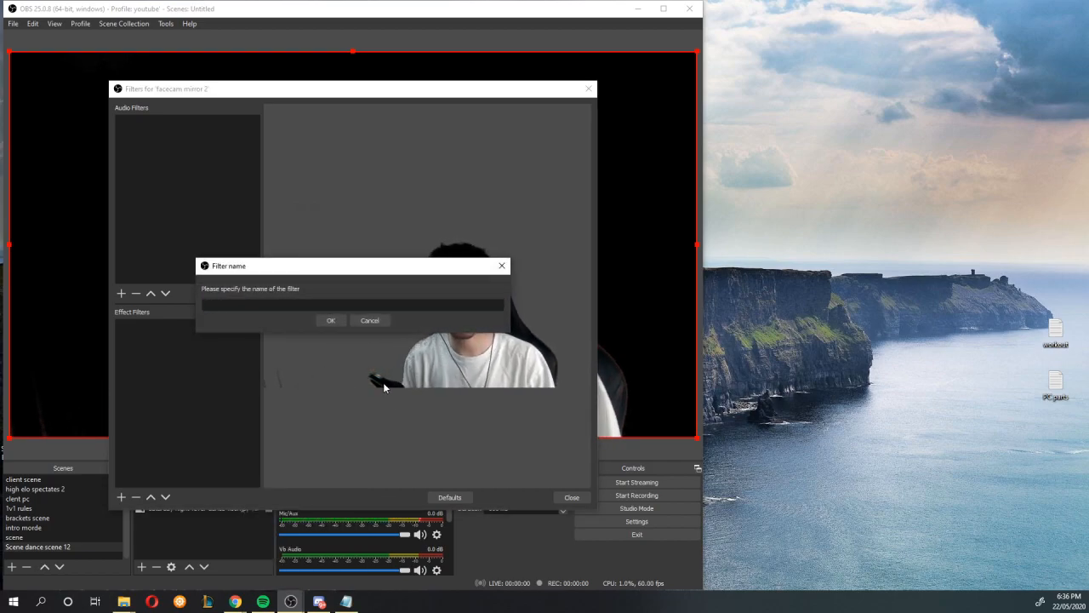
{"action": "left_click", "coordinate": [330, 320]}
{"action": "type", "text": "160"}
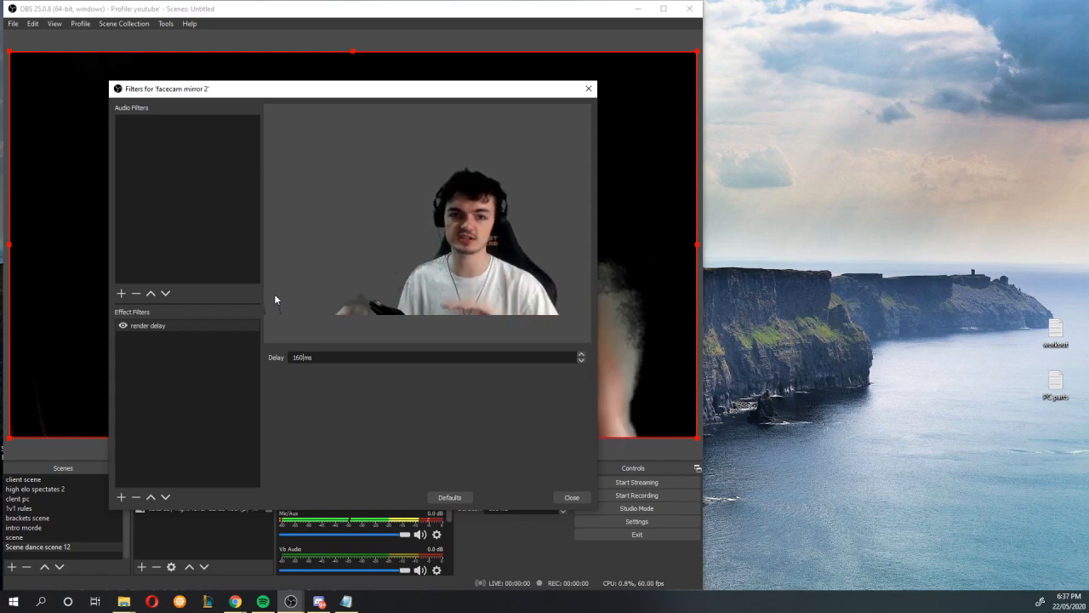
{"action": "left_click", "coordinate": [148, 325]}
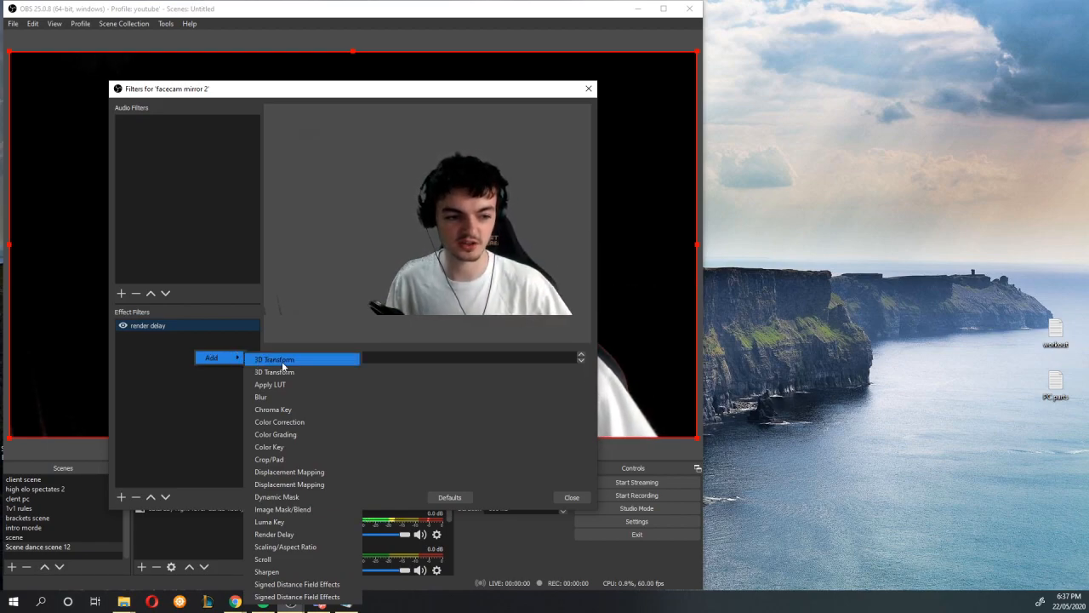
{"action": "mouse_move", "coordinate": [279, 422]}
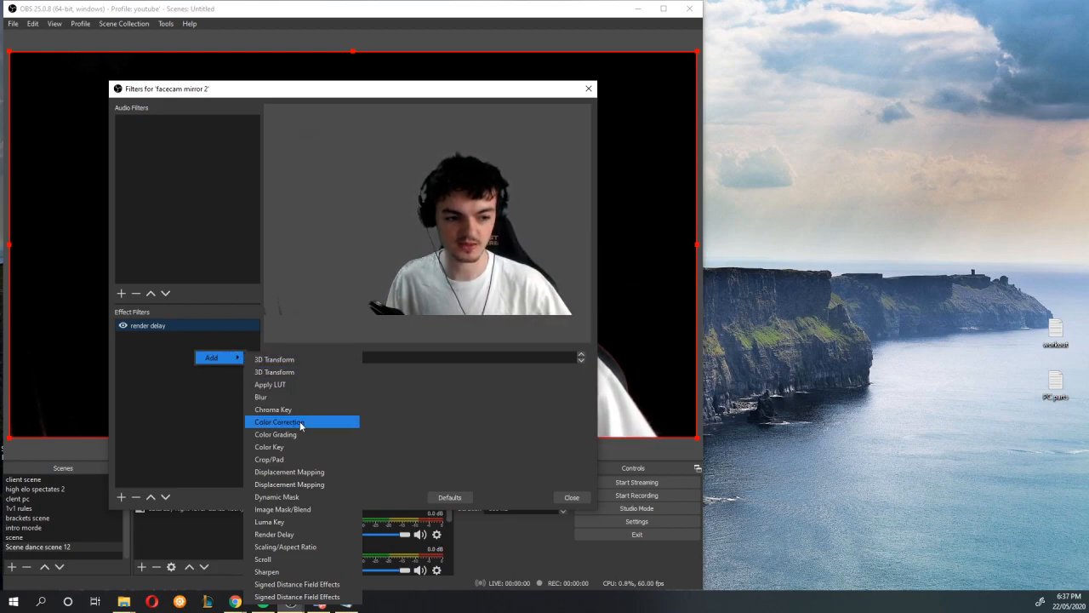
Add a Color Correction filter to facecam mirror 2 and tint it bright blue.
{"action": "left_click", "coordinate": [278, 422]}
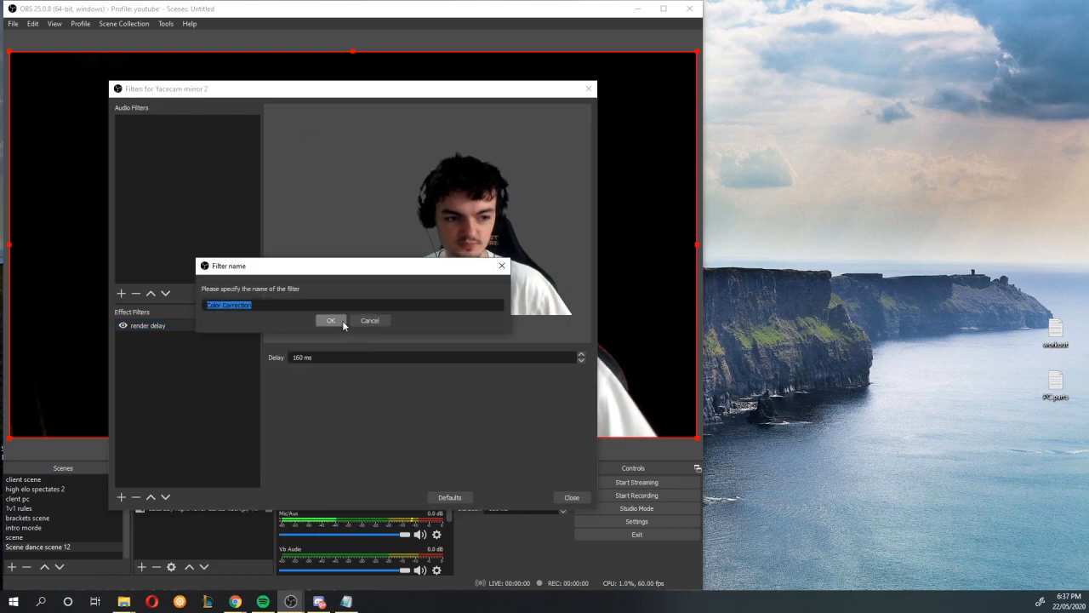
{"action": "left_click", "coordinate": [331, 320]}
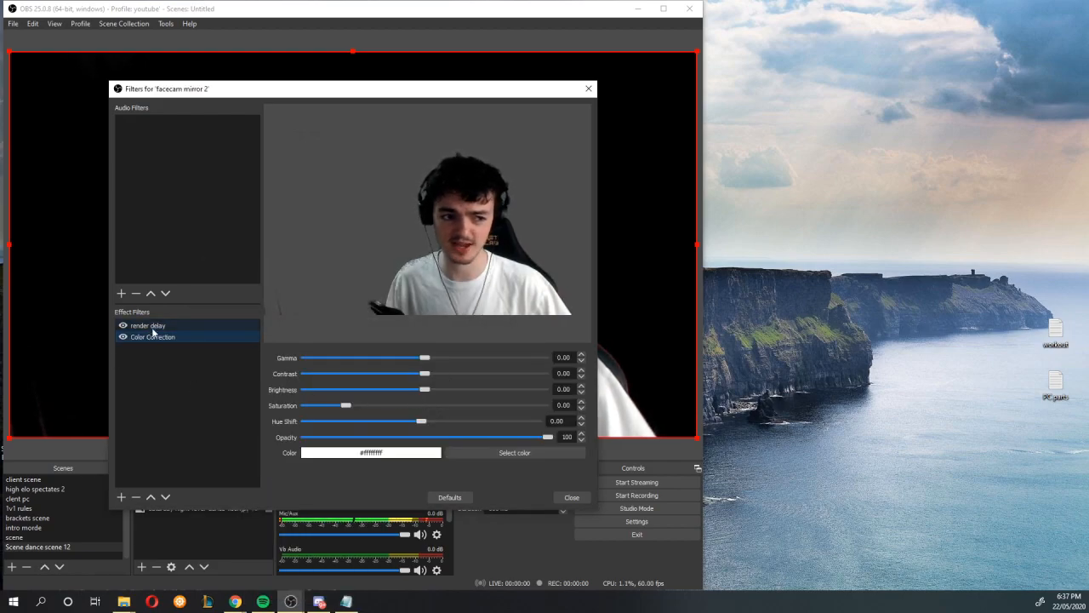
{"action": "left_click", "coordinate": [152, 336]}
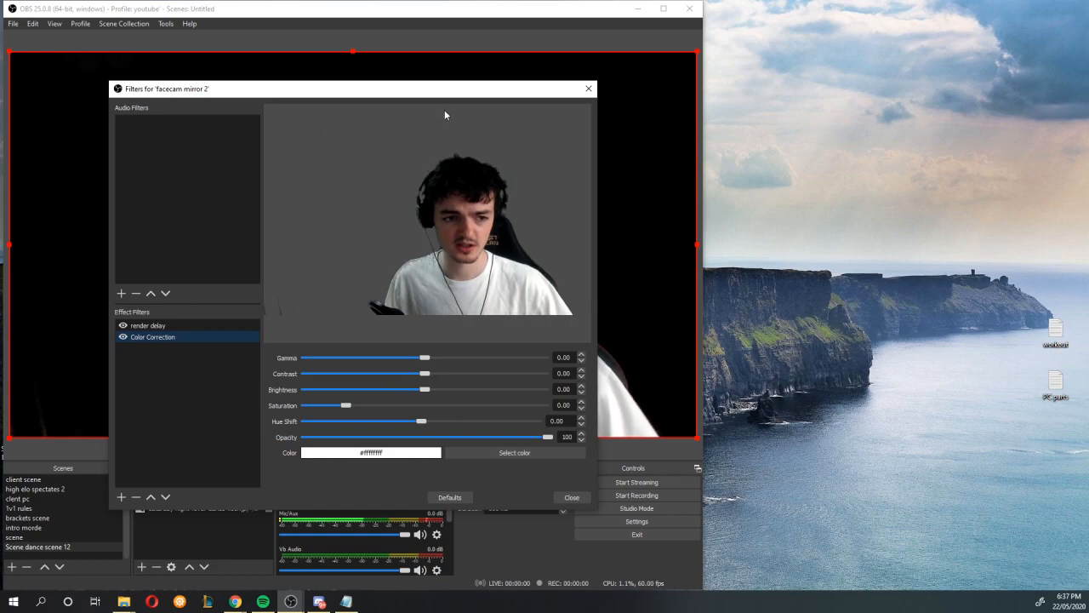
{"action": "left_click_drag", "start_coordinate": [349, 89], "coordinate": [821, 80]}
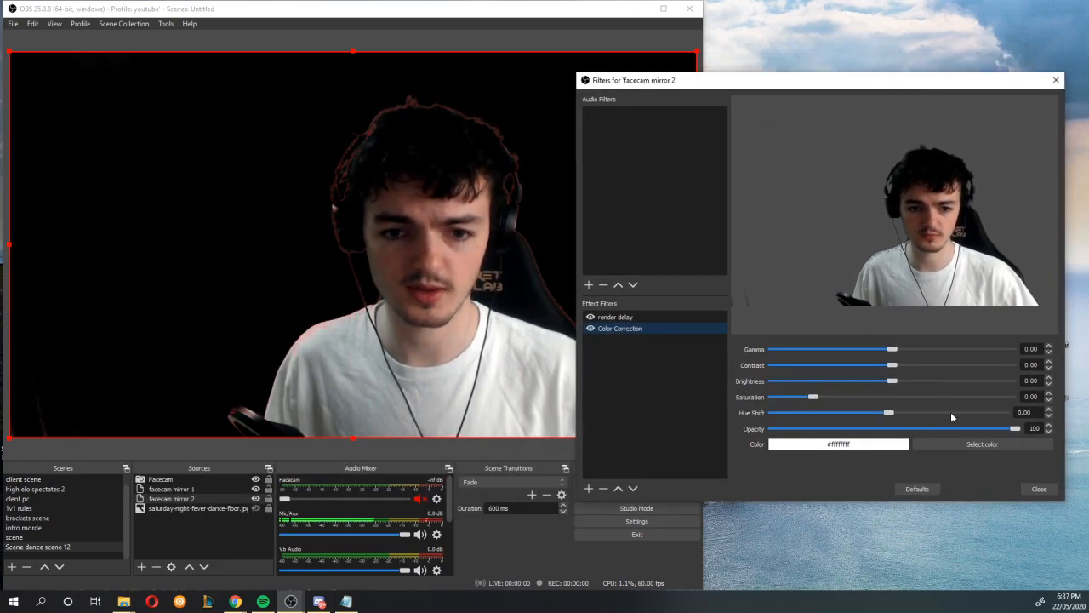
{"action": "left_click", "coordinate": [981, 443]}
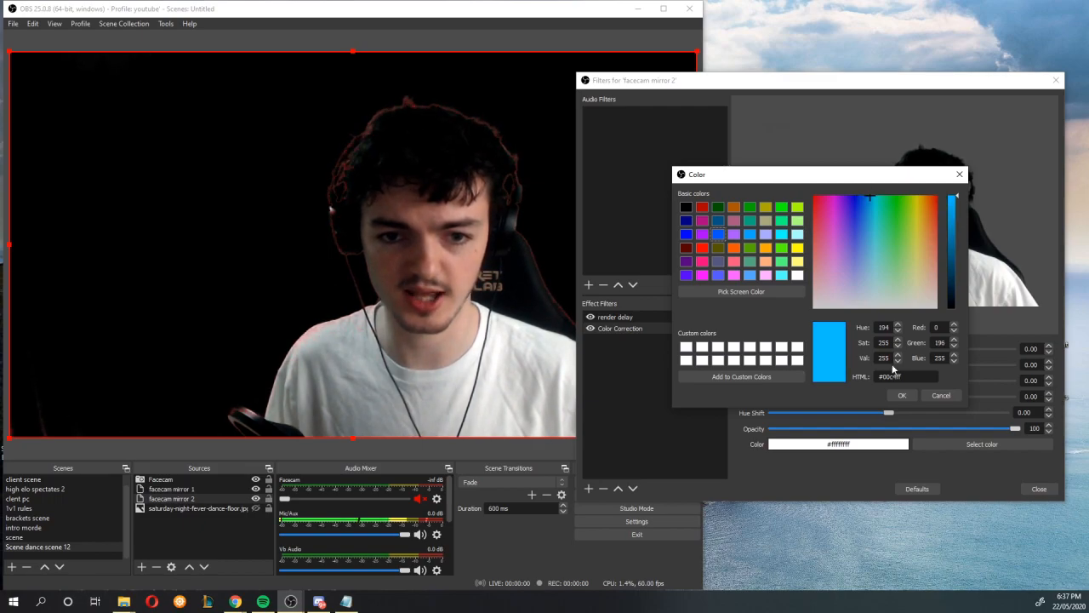
{"action": "left_click", "coordinate": [902, 395]}
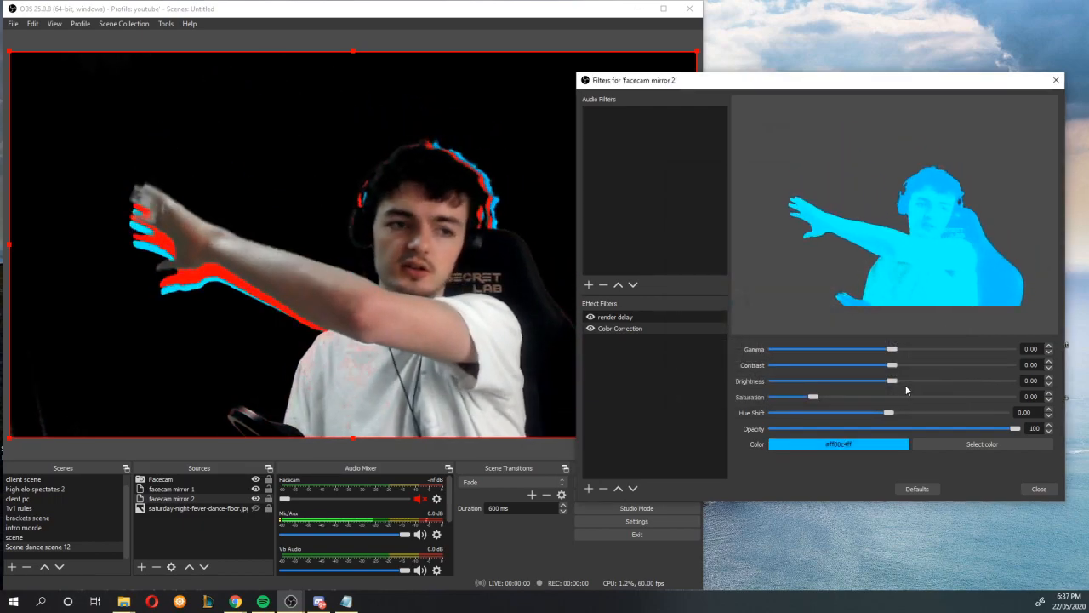
{"action": "left_click", "coordinate": [981, 443]}
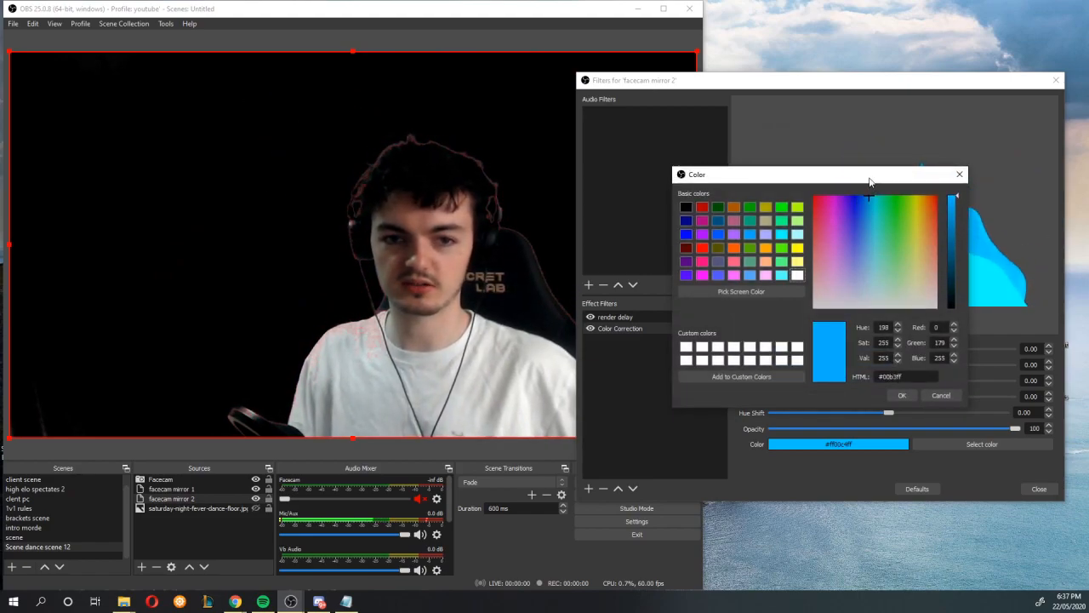
{"action": "left_click", "coordinate": [901, 395]}
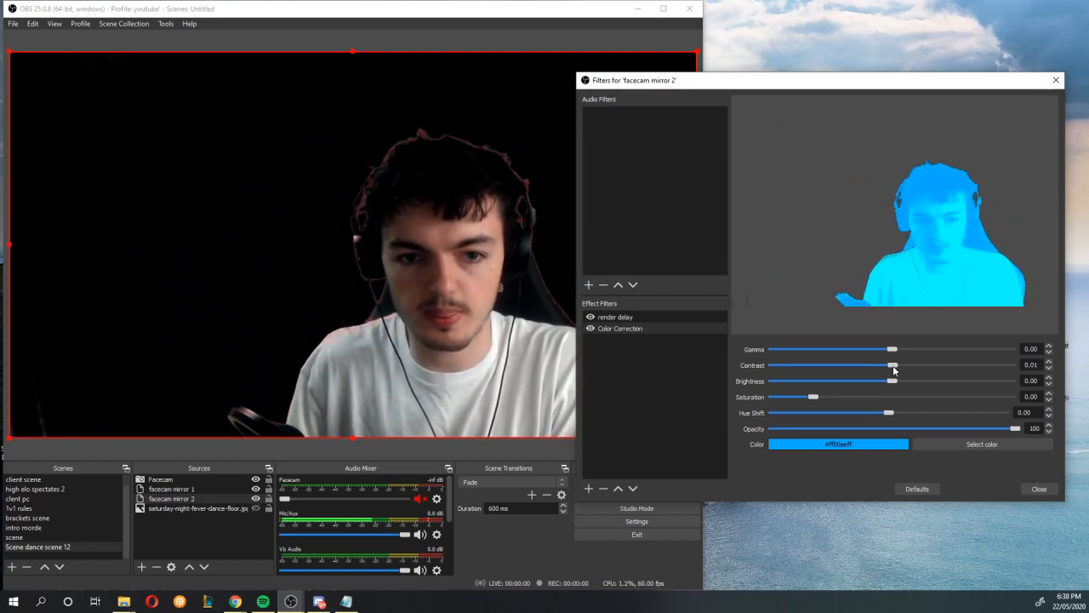
Set facecam mirror 2's Color Correction contrast to -1.07 and opacity to 48.
{"action": "left_click_drag", "start_coordinate": [892, 364], "coordinate": [823, 364]}
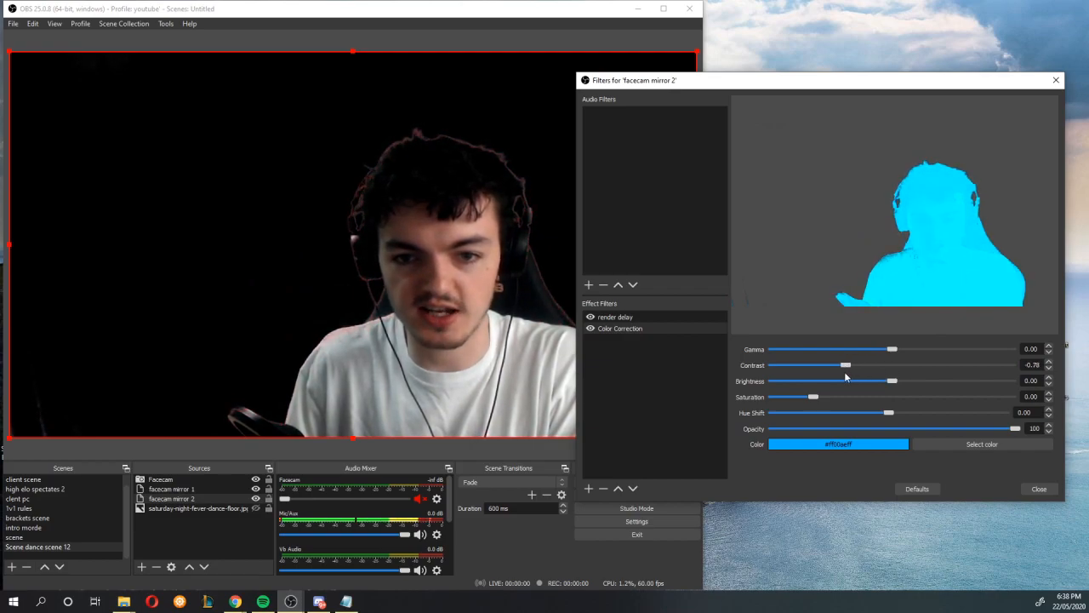
{"action": "left_click_drag", "start_coordinate": [844, 365], "coordinate": [828, 365]}
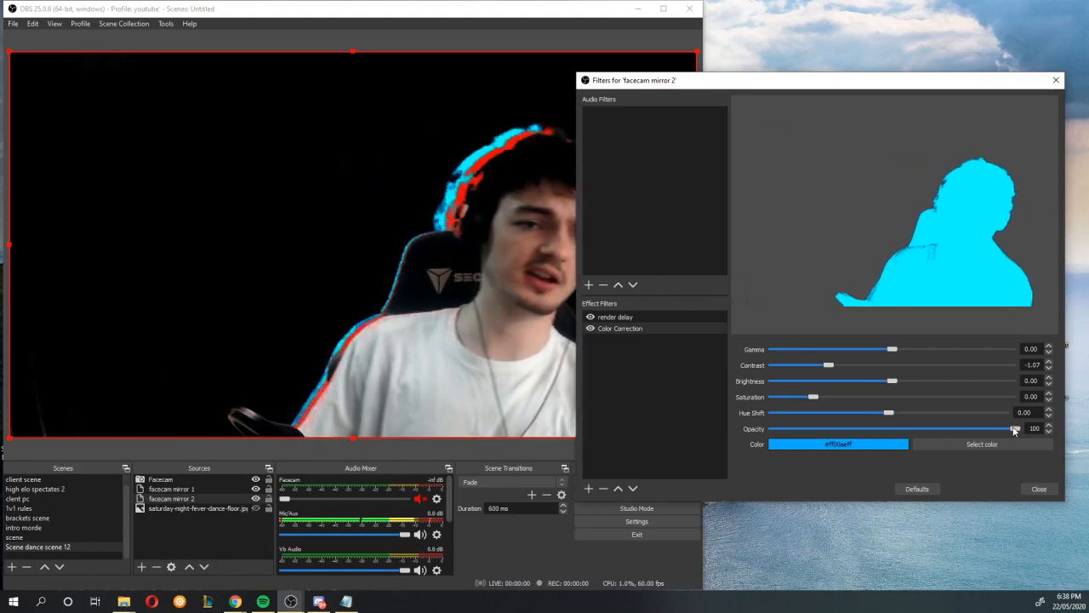
{"action": "left_click_drag", "start_coordinate": [1015, 428], "coordinate": [904, 428]}
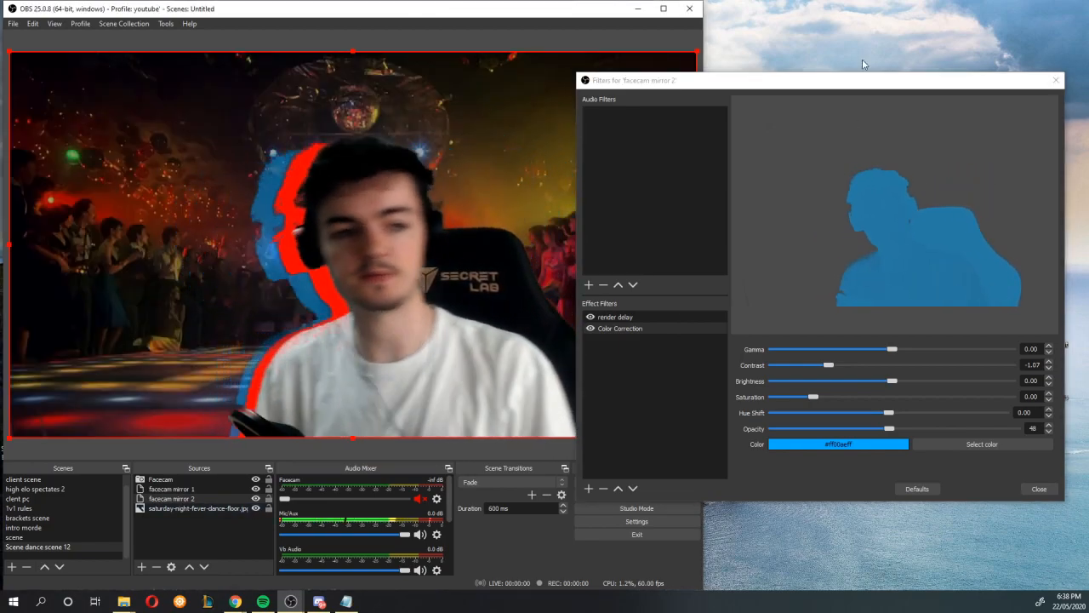
{"action": "left_click_drag", "start_coordinate": [634, 80], "coordinate": [853, 85]}
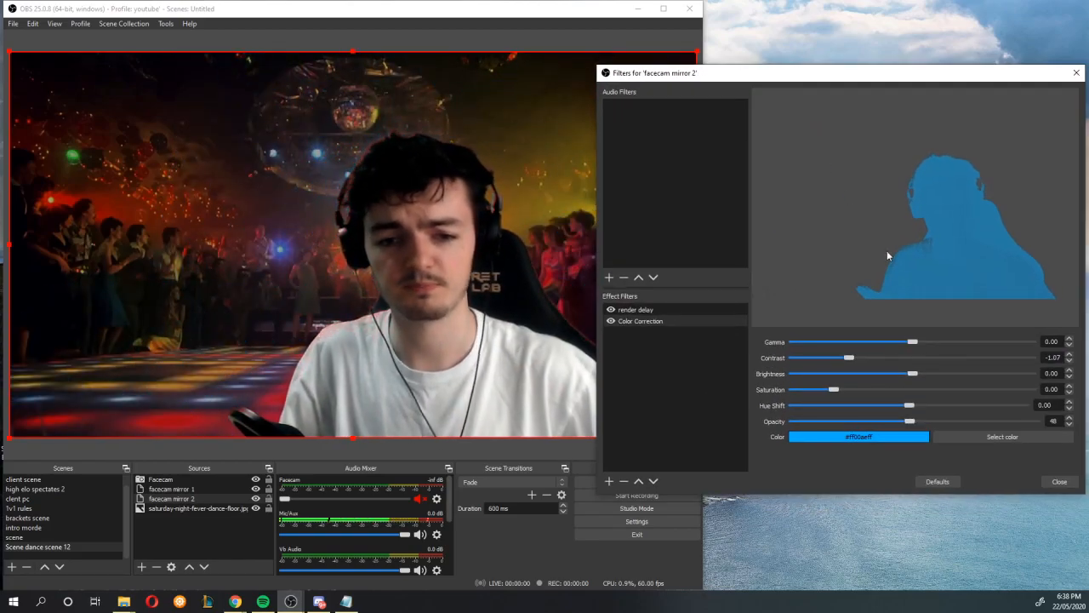
{"action": "left_click_drag", "start_coordinate": [910, 421], "coordinate": [1036, 421]}
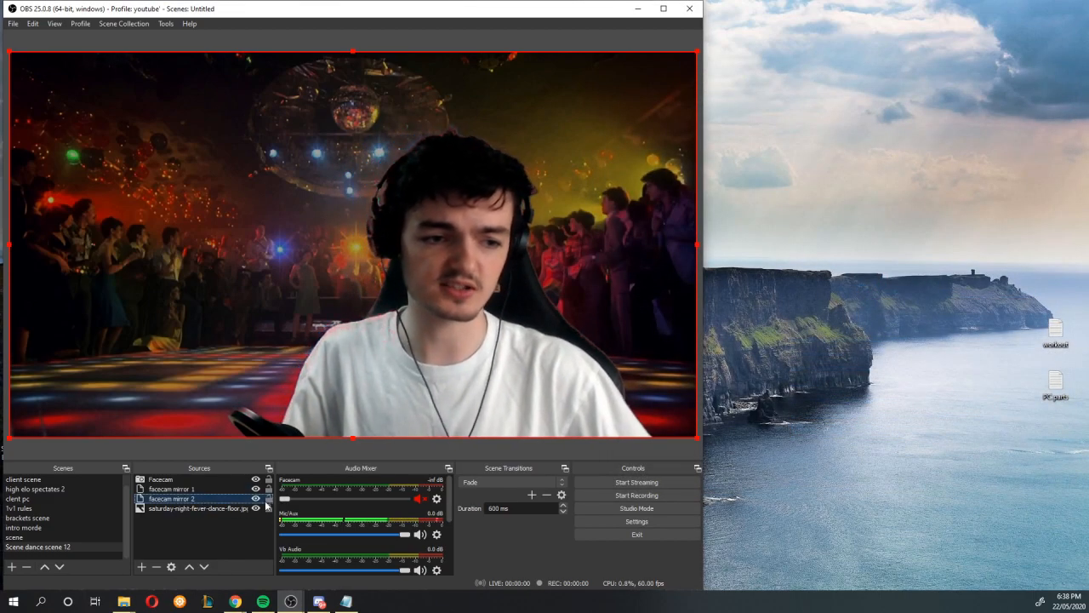
Check the facecam mirror 2 and facecam mirror 1 sources producing the blue outline glow.
{"action": "right_click", "coordinate": [170, 498]}
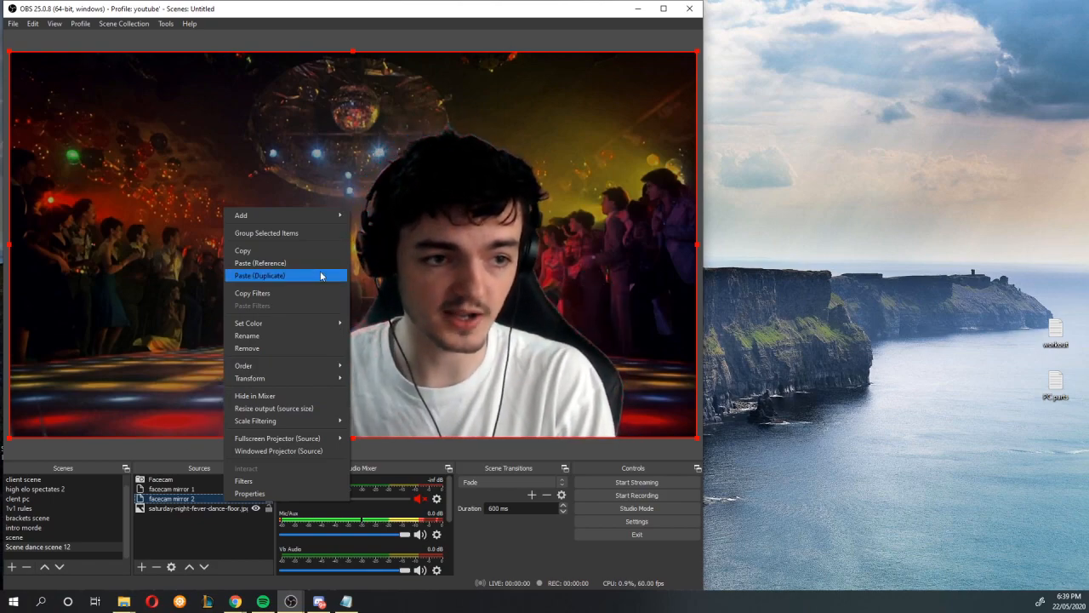
{"action": "mouse_move", "coordinate": [250, 378]}
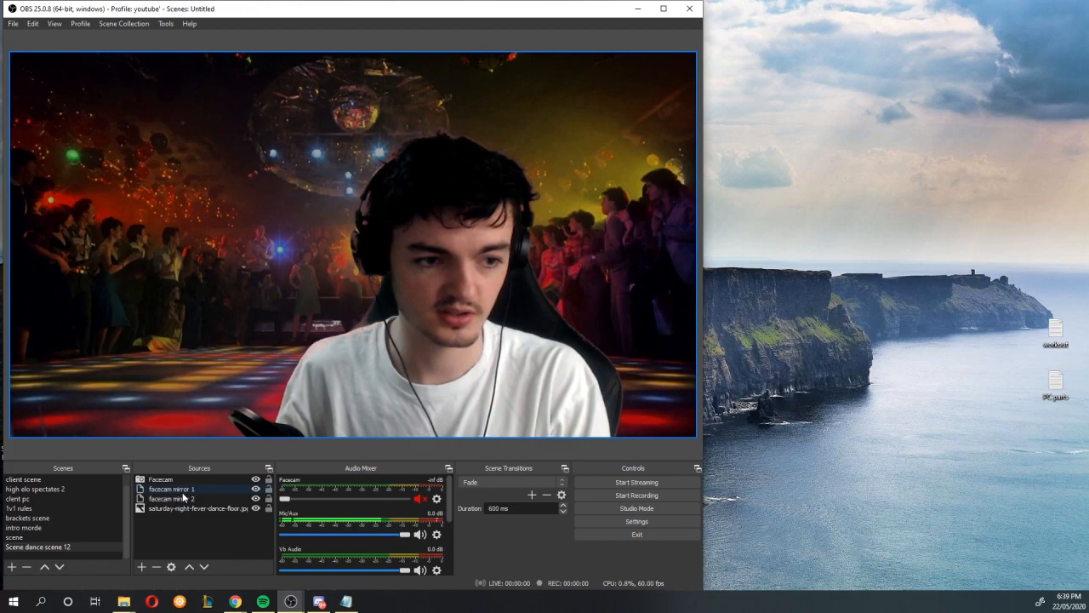
{"action": "left_click", "coordinate": [174, 497]}
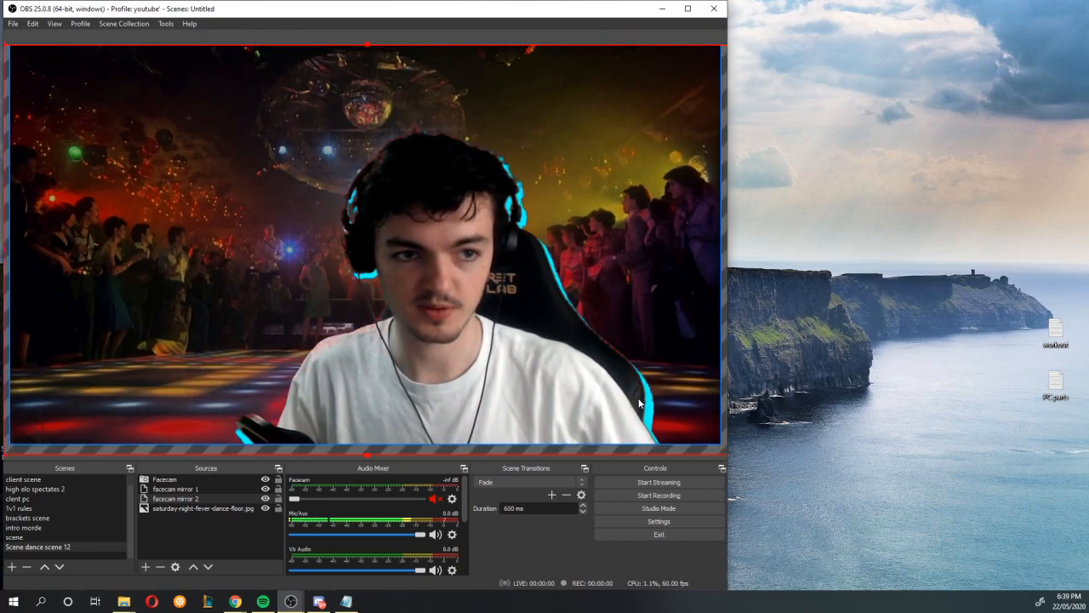
{"action": "left_click", "coordinate": [175, 489]}
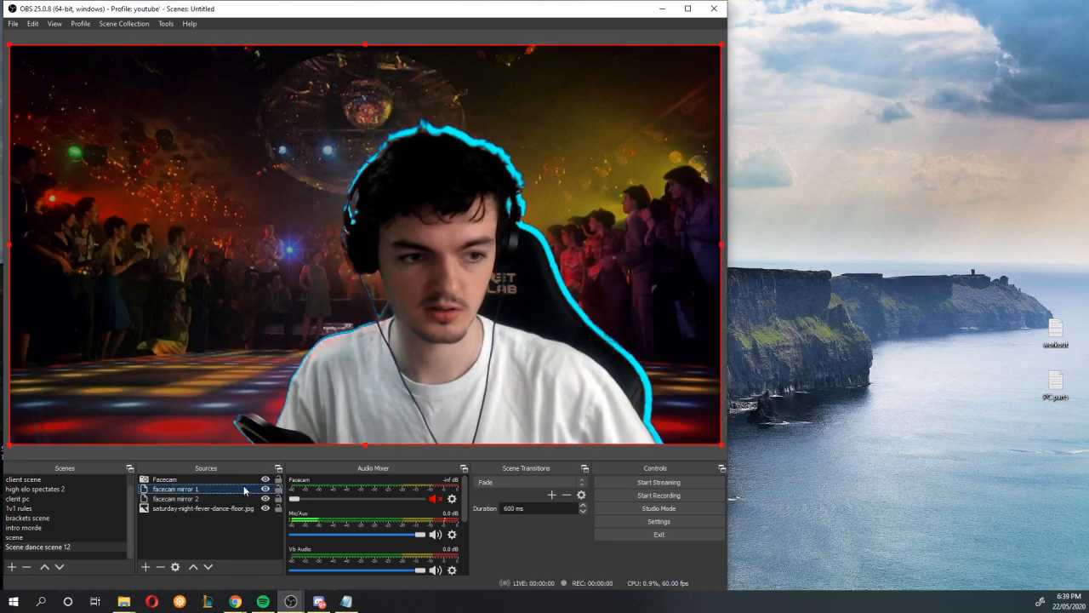